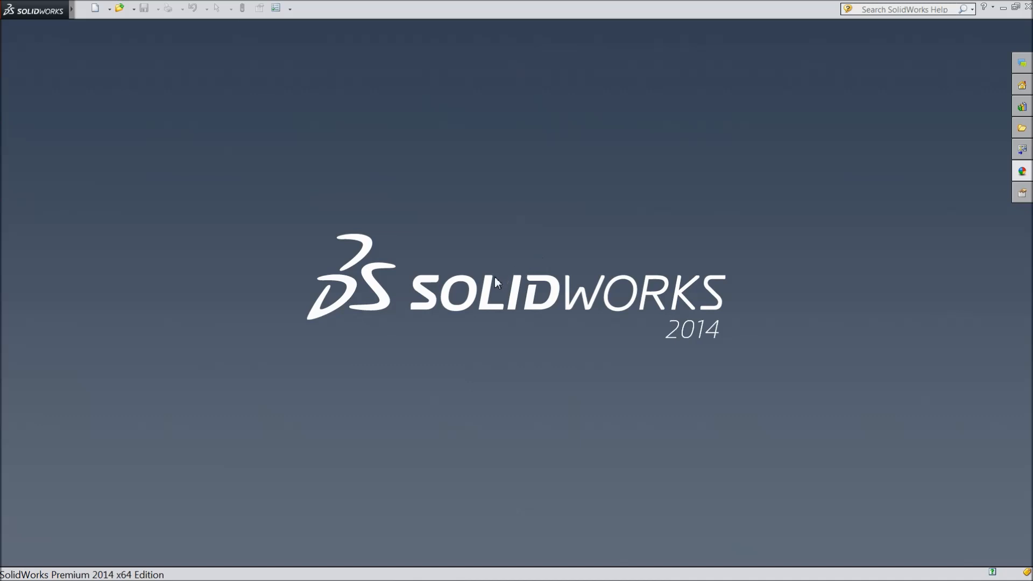
pyautogui.moveTo(508, 277)
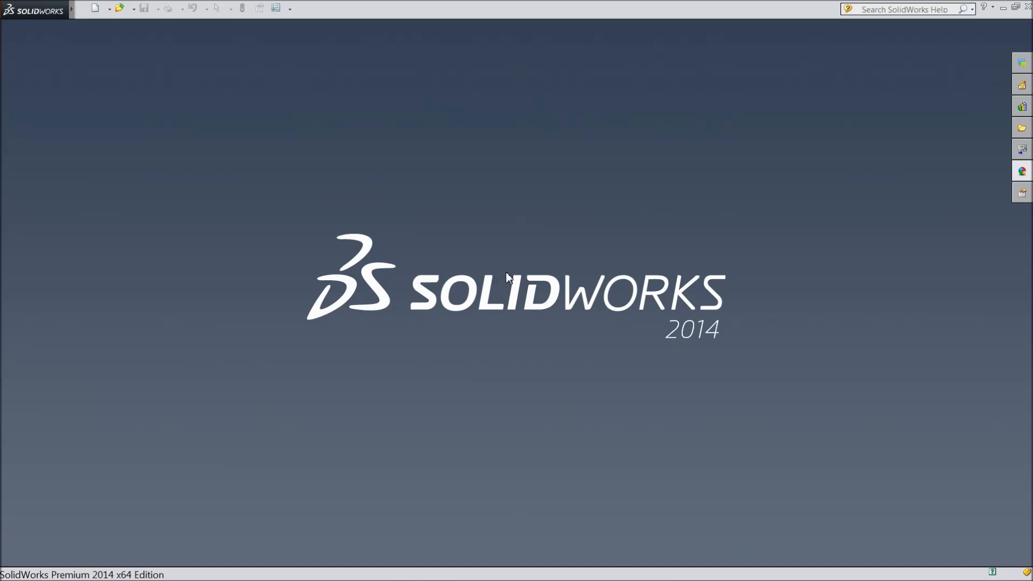
pyautogui.moveTo(514, 258)
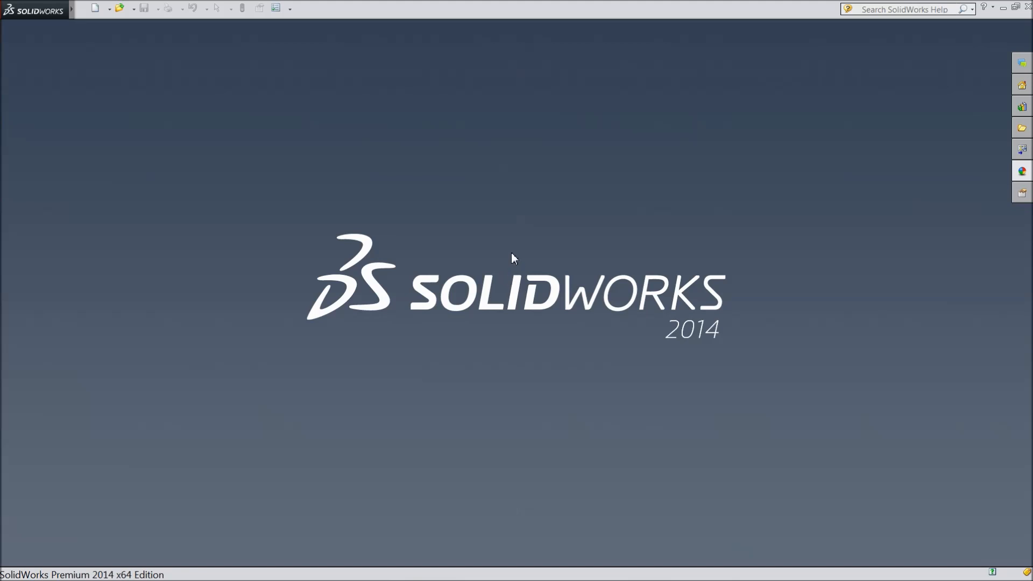
pyautogui.moveTo(109, 27)
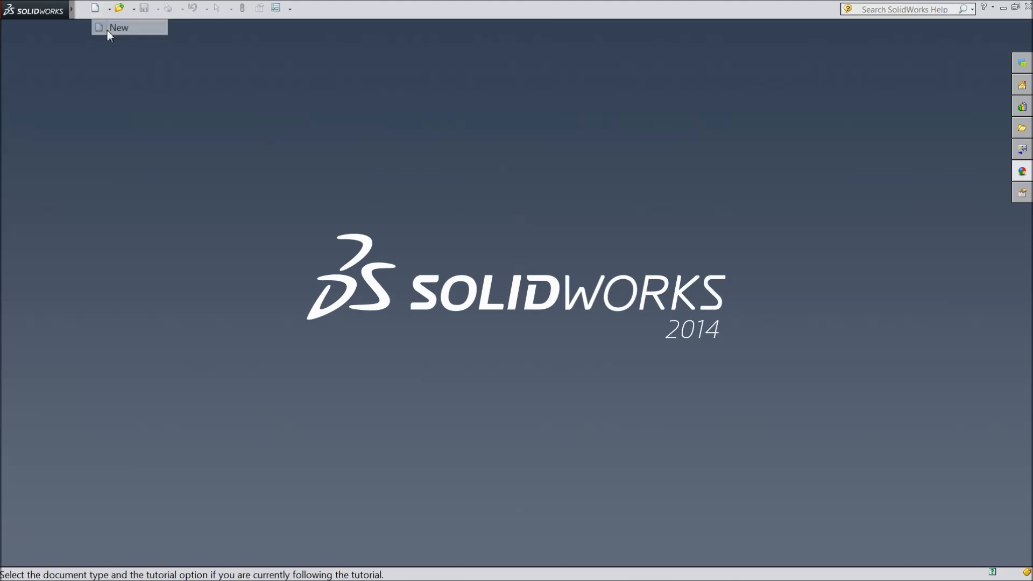
# Create a new SolidWorks Part document (Part3).
pyautogui.click(119, 27)
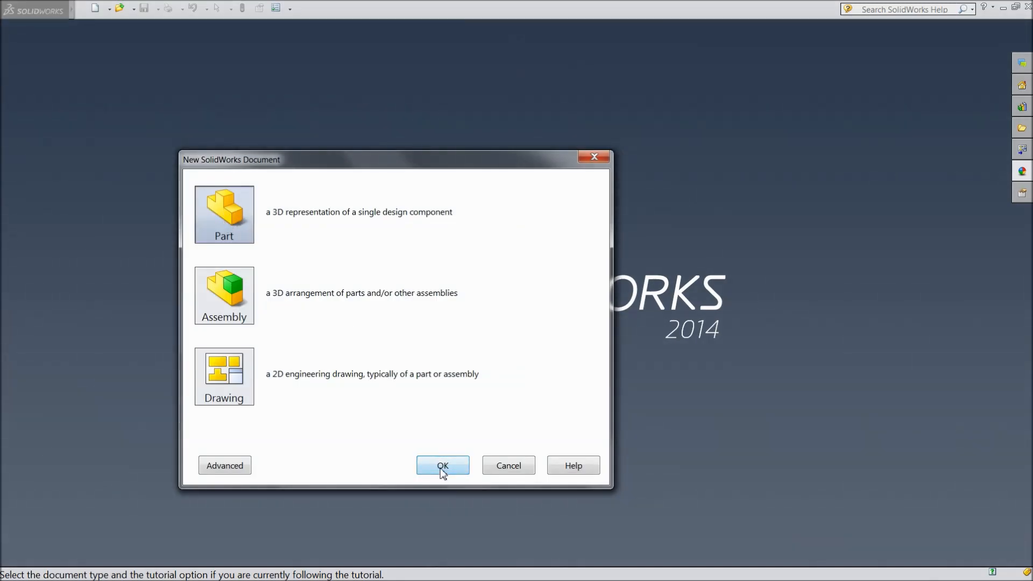
pyautogui.click(442, 465)
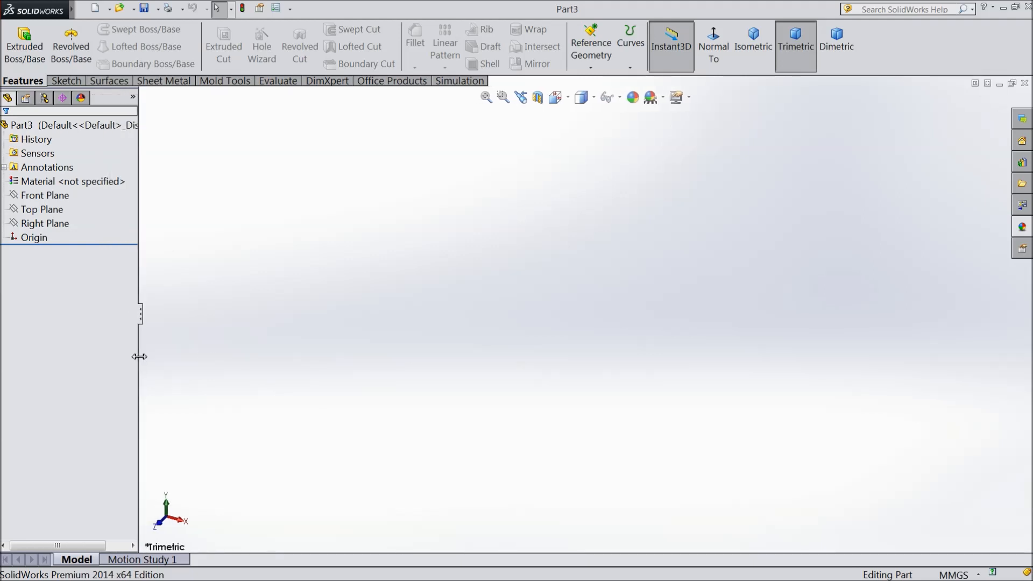
pyautogui.moveTo(231, 172)
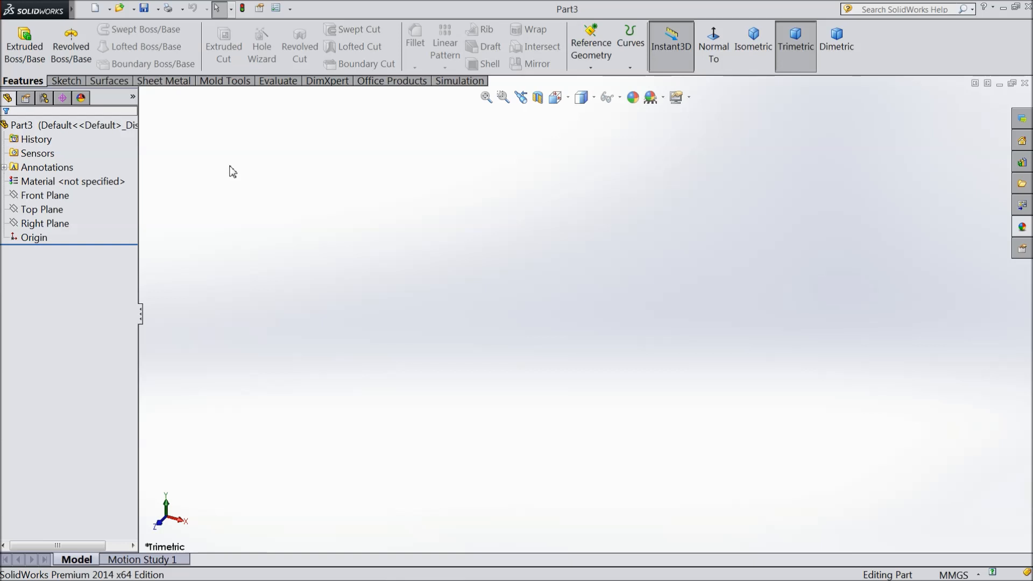
pyautogui.moveTo(102, 243)
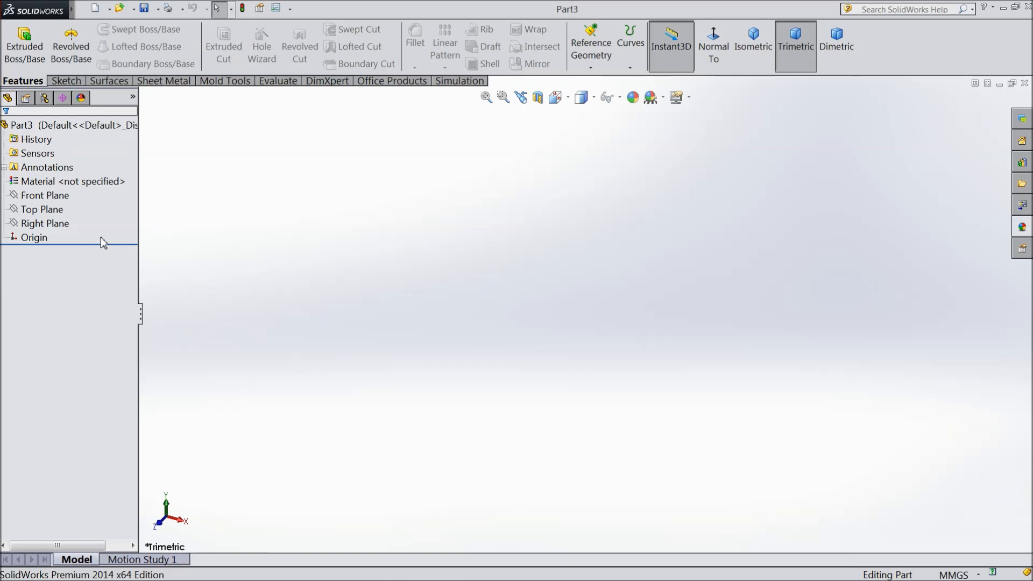
pyautogui.click(41, 209)
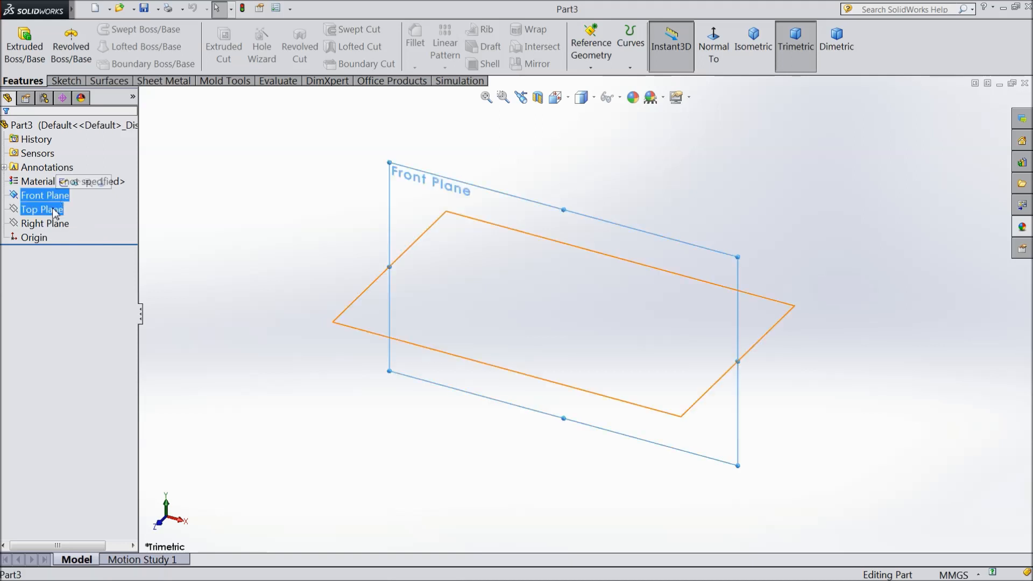
pyautogui.click(41, 209)
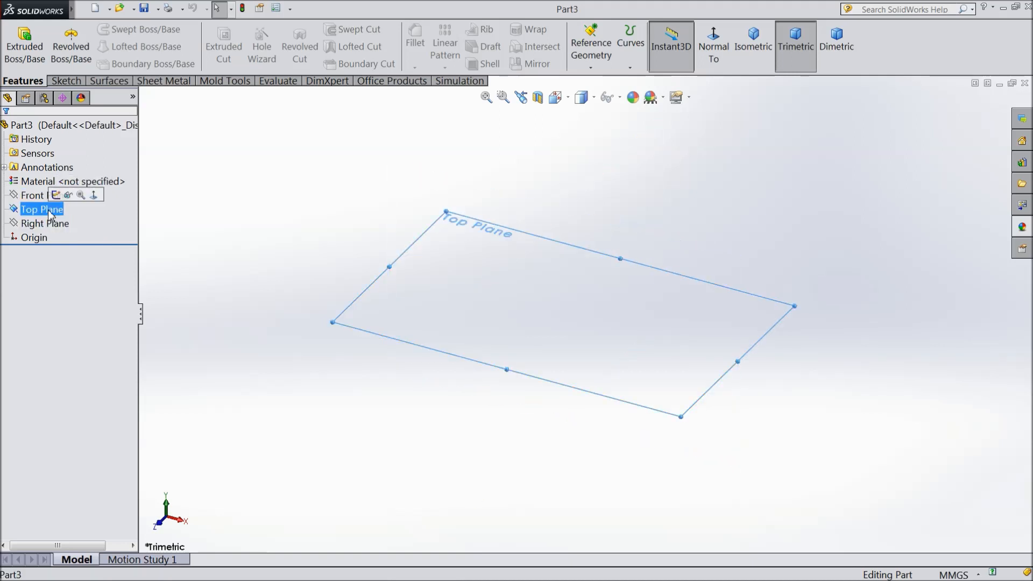
pyautogui.click(44, 223)
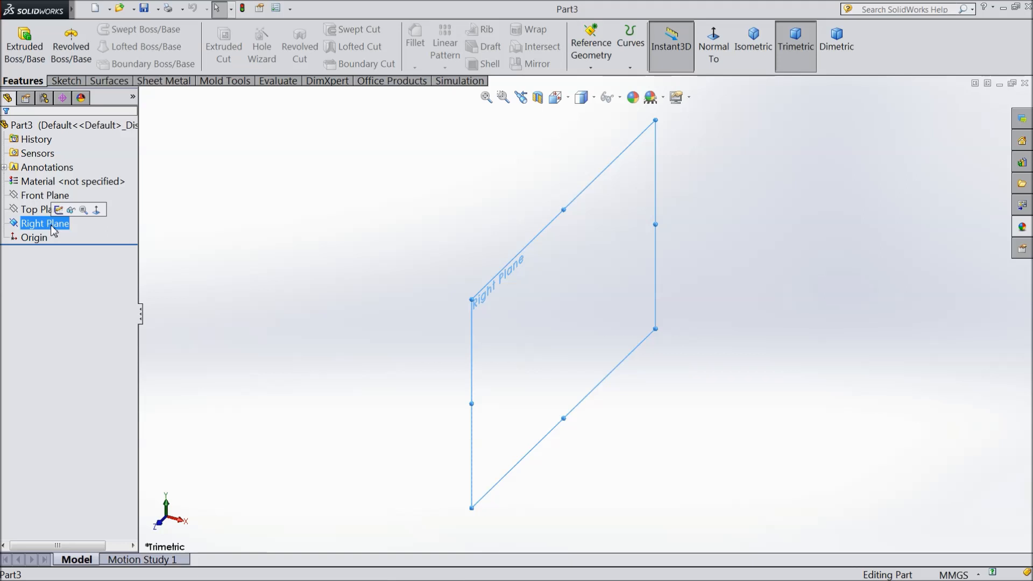
pyautogui.click(44, 195)
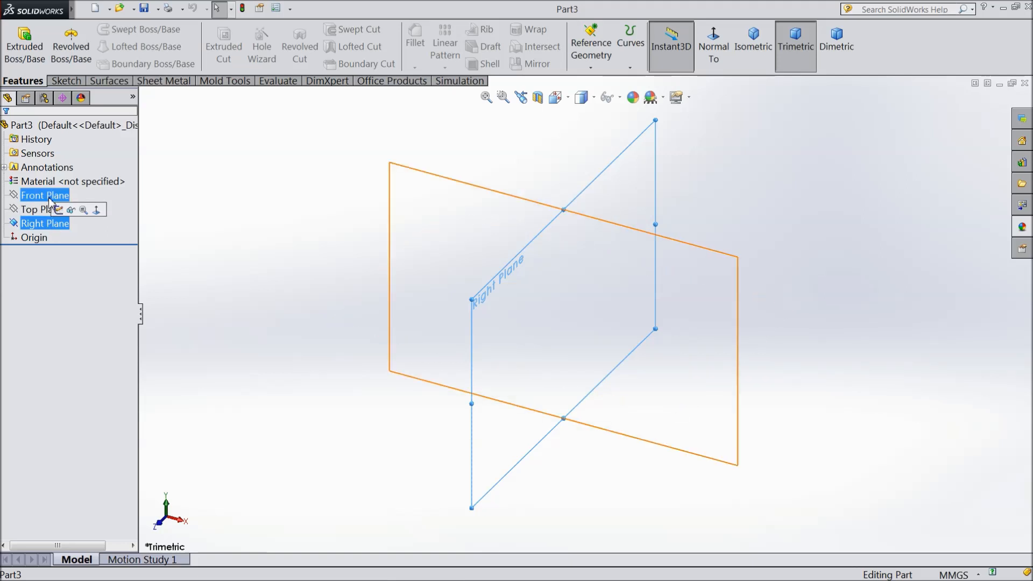
pyautogui.click(44, 195)
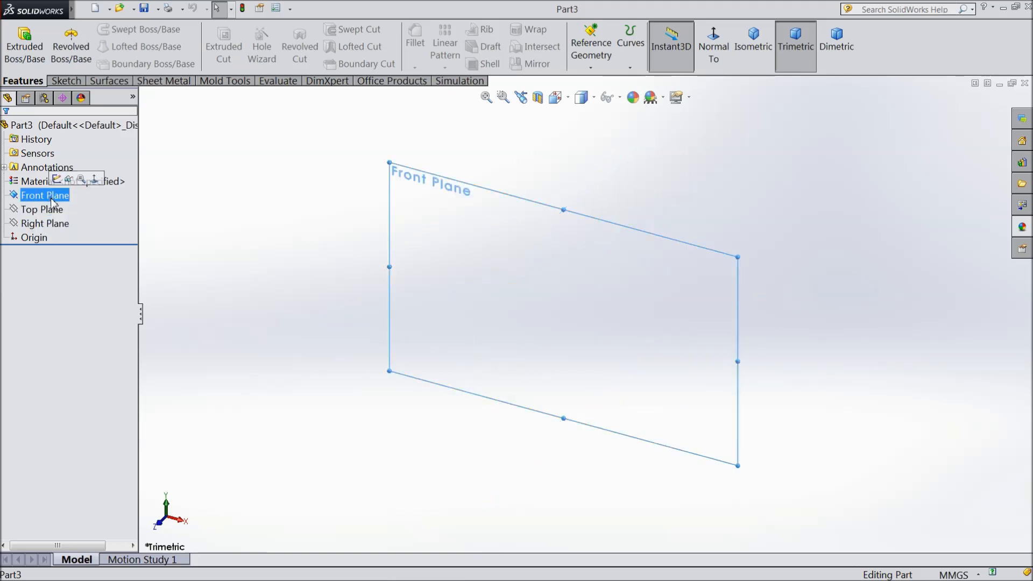
pyautogui.click(45, 223)
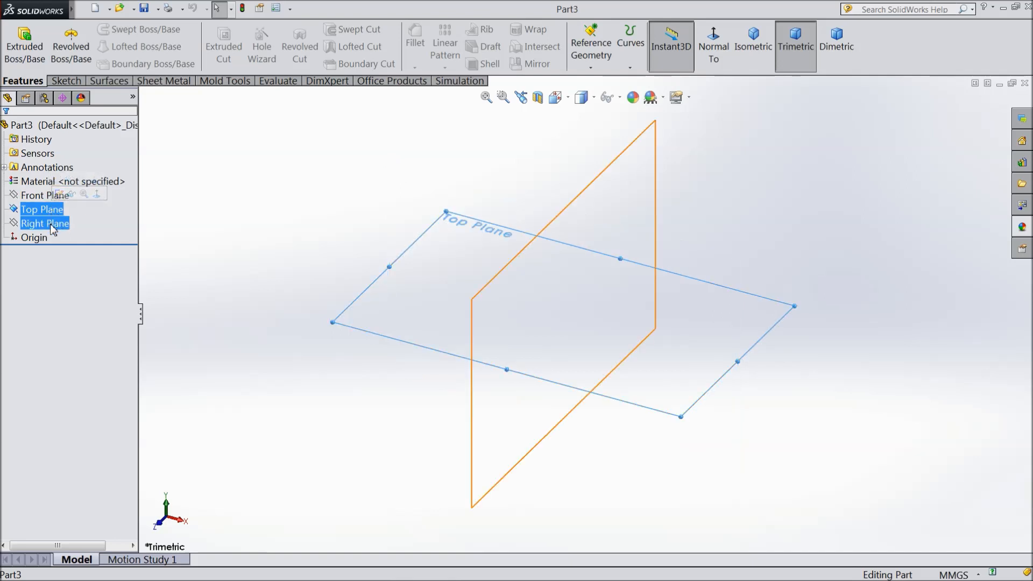
pyautogui.click(44, 224)
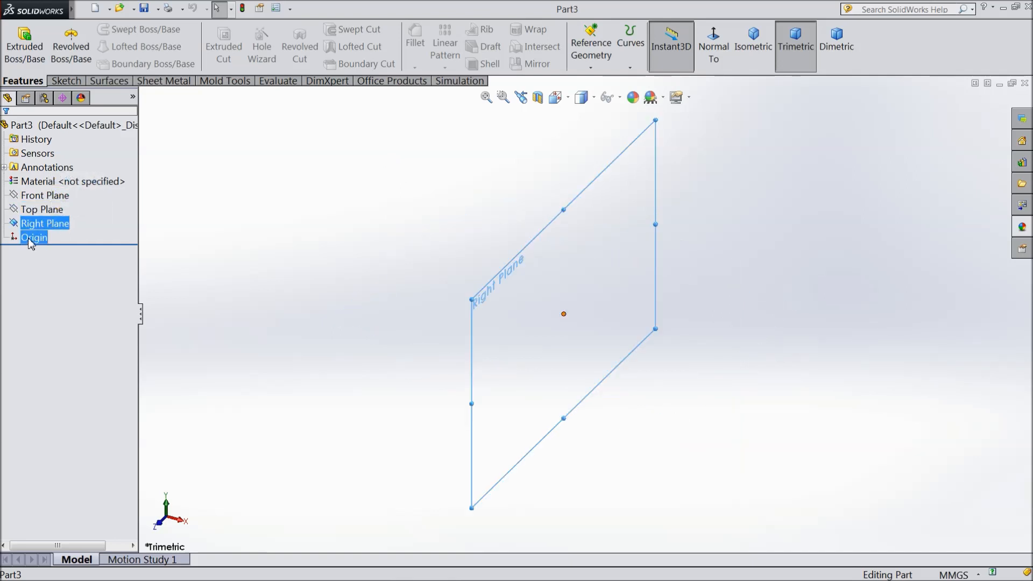
pyautogui.click(34, 238)
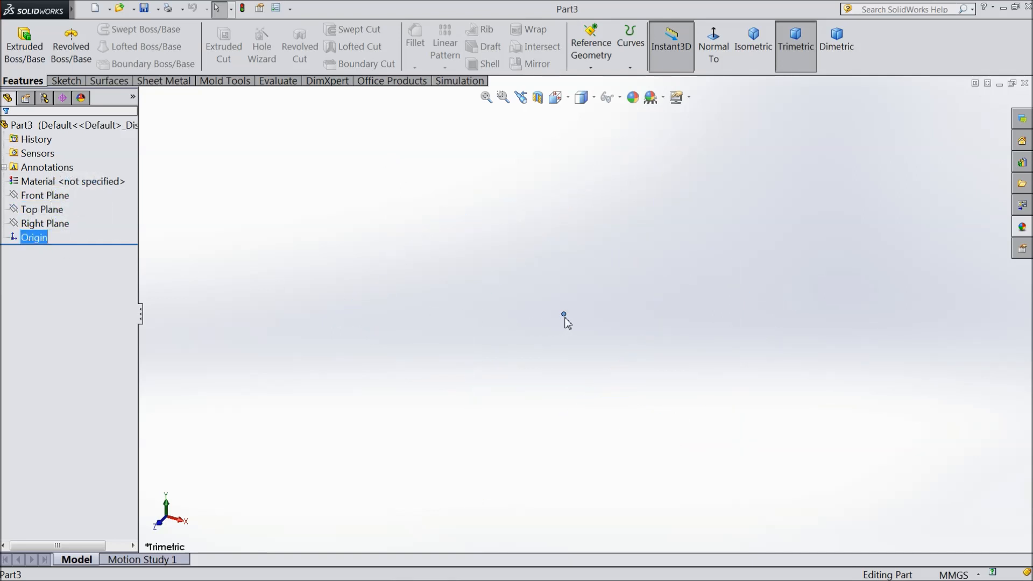
pyautogui.moveTo(78, 226)
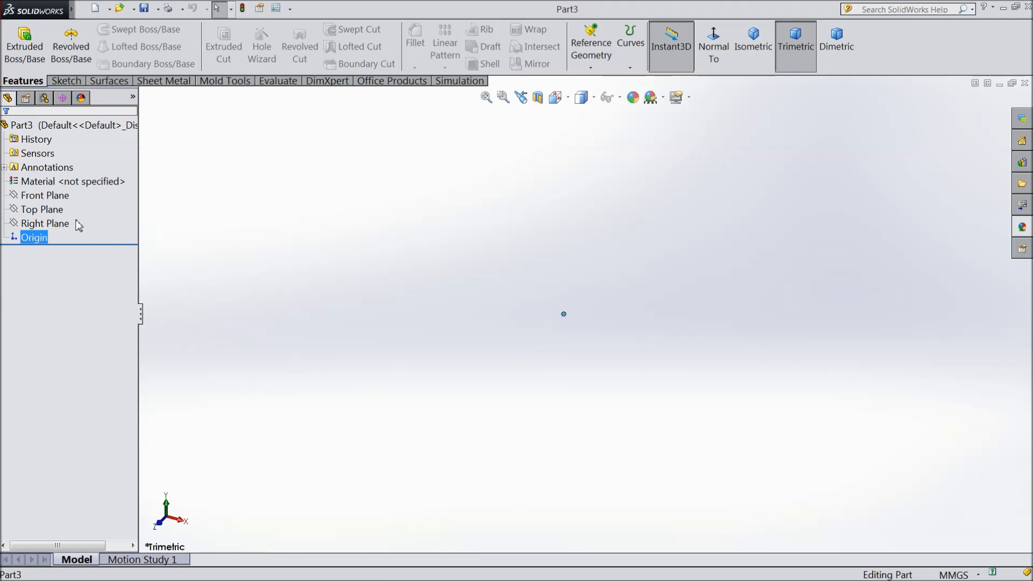
# Open Sketch1 on the Front Plane of Part3.
pyautogui.click(44, 194)
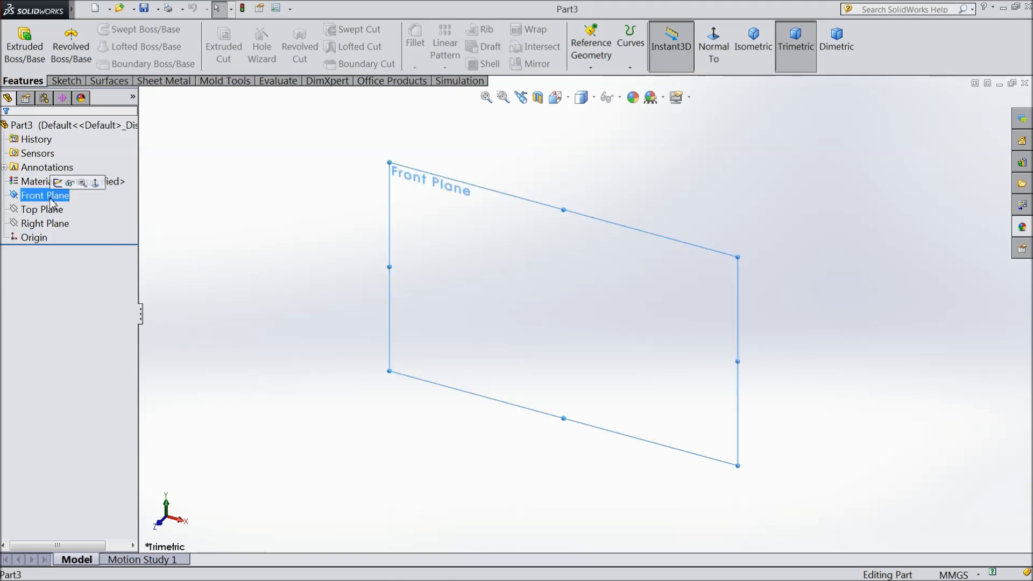
pyautogui.moveTo(59, 182)
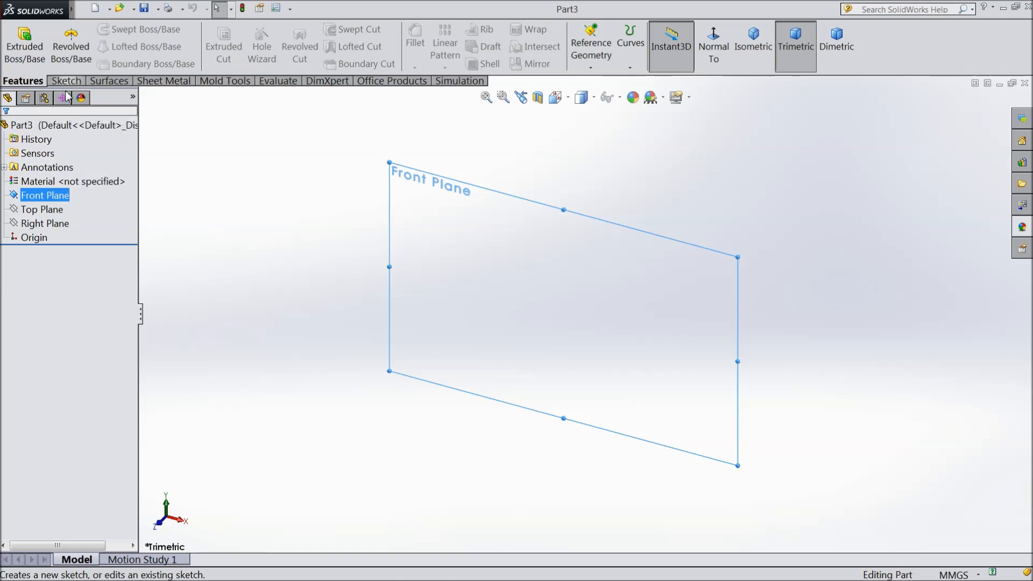
pyautogui.click(64, 80)
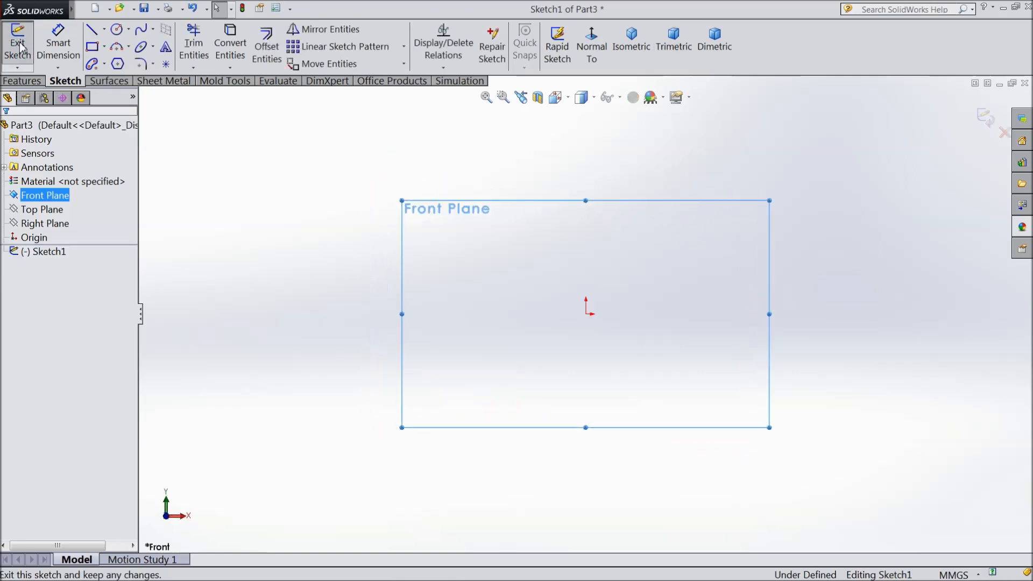
pyautogui.moveTo(679, 317)
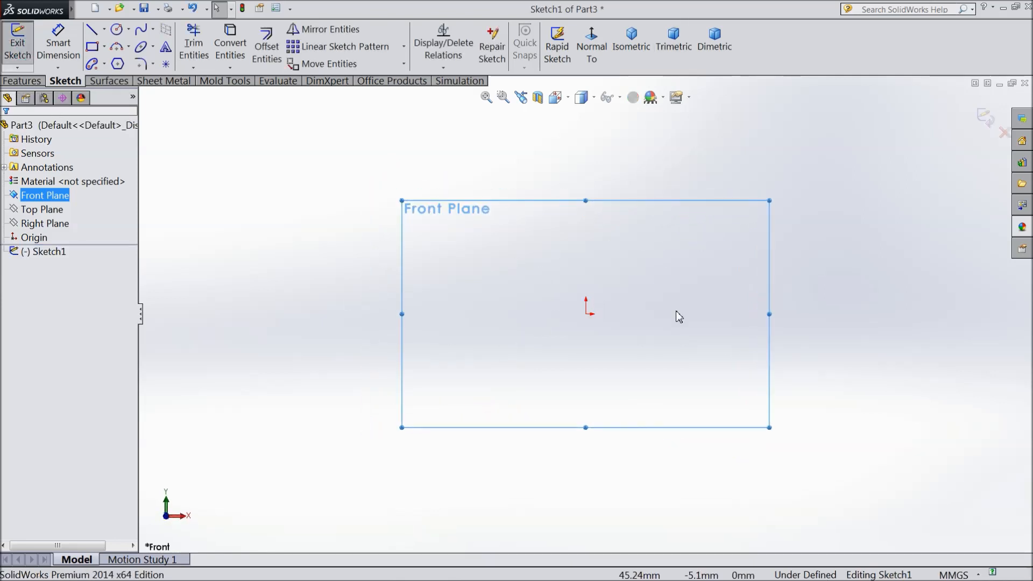
pyautogui.moveTo(541, 399)
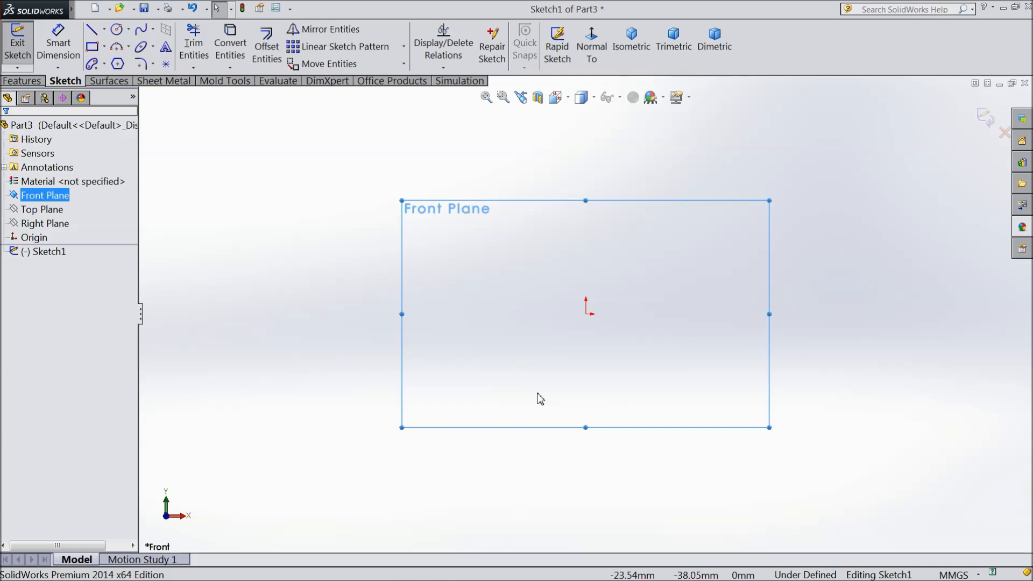
pyautogui.moveTo(467, 254)
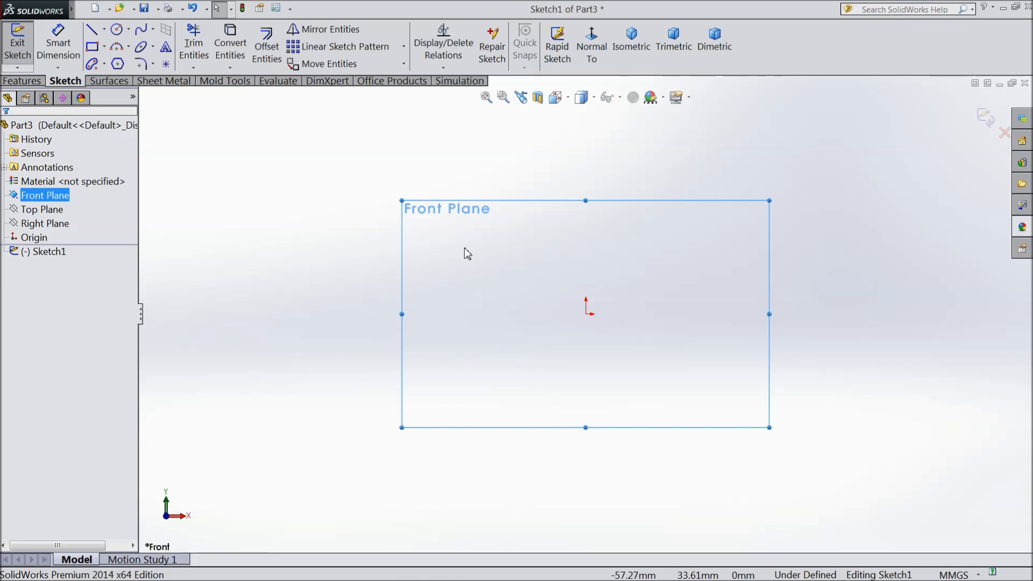
pyautogui.moveTo(405, 297)
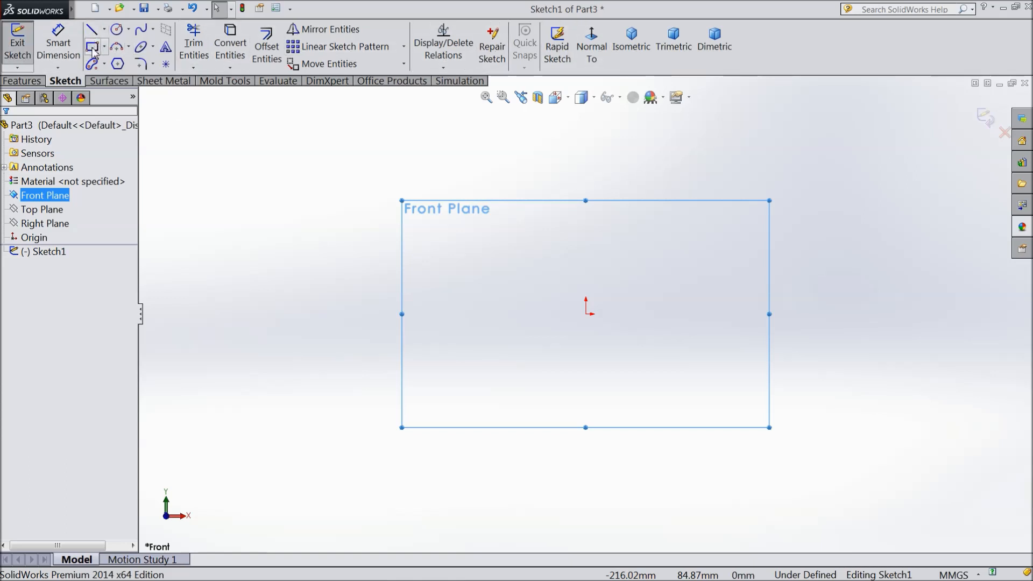
pyautogui.moveTo(139, 47)
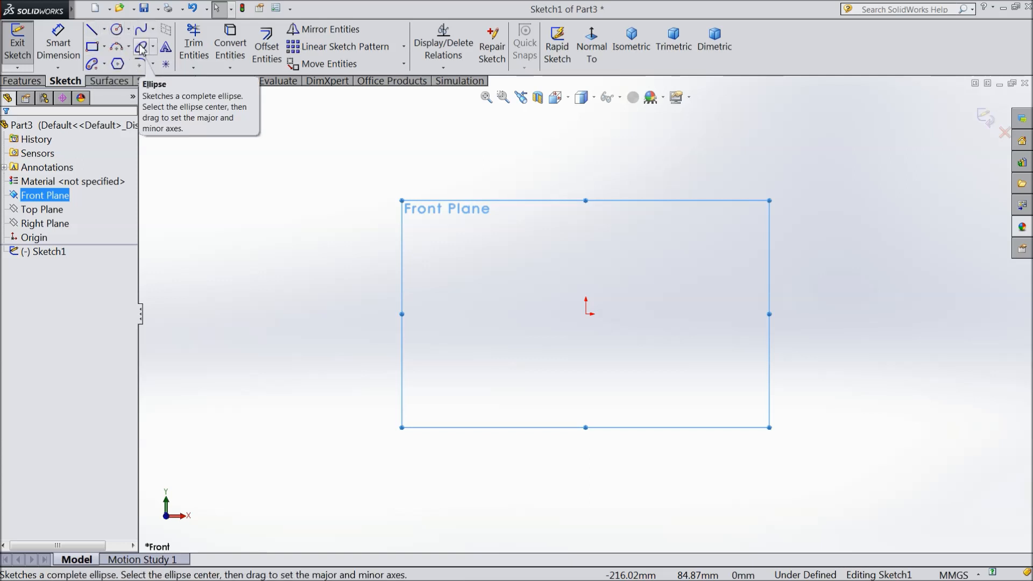
pyautogui.moveTo(118, 64)
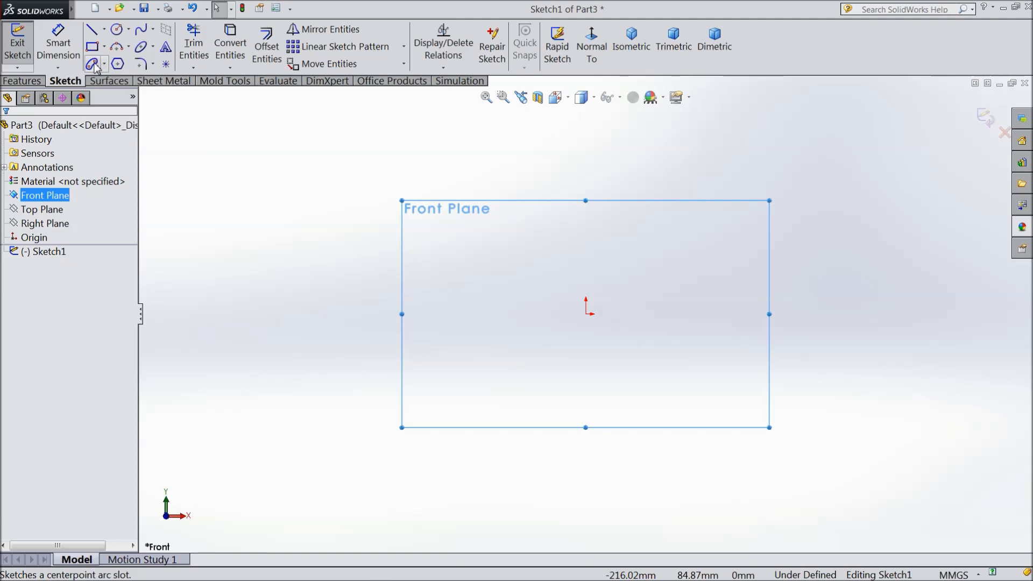
pyautogui.moveTo(193, 43)
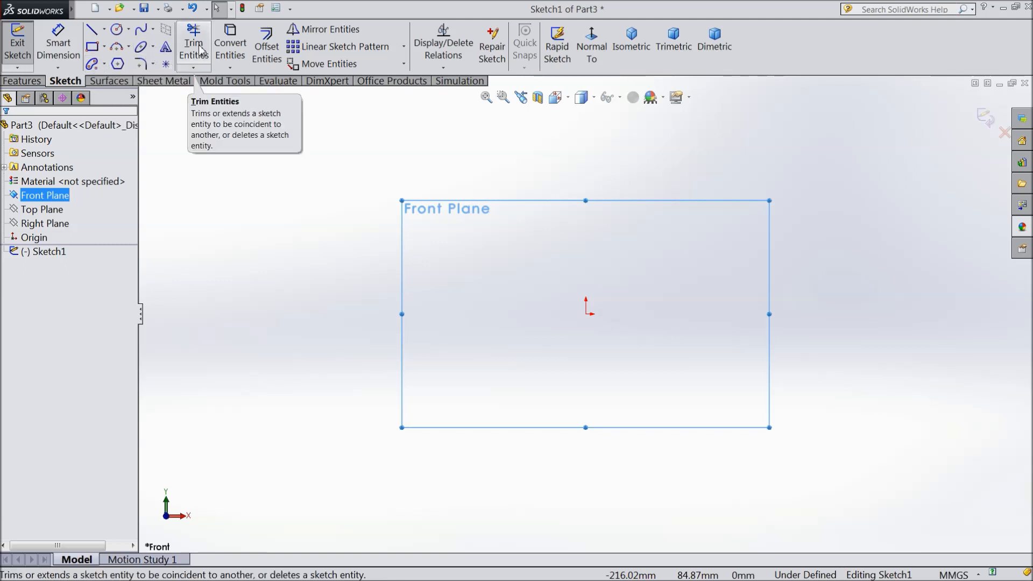
pyautogui.moveTo(229, 43)
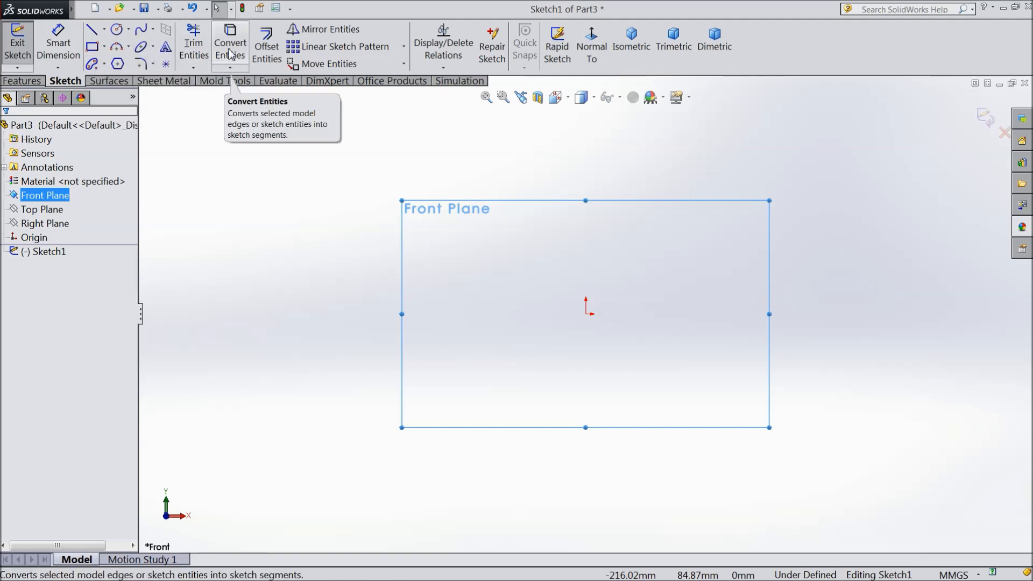
pyautogui.moveTo(266, 46)
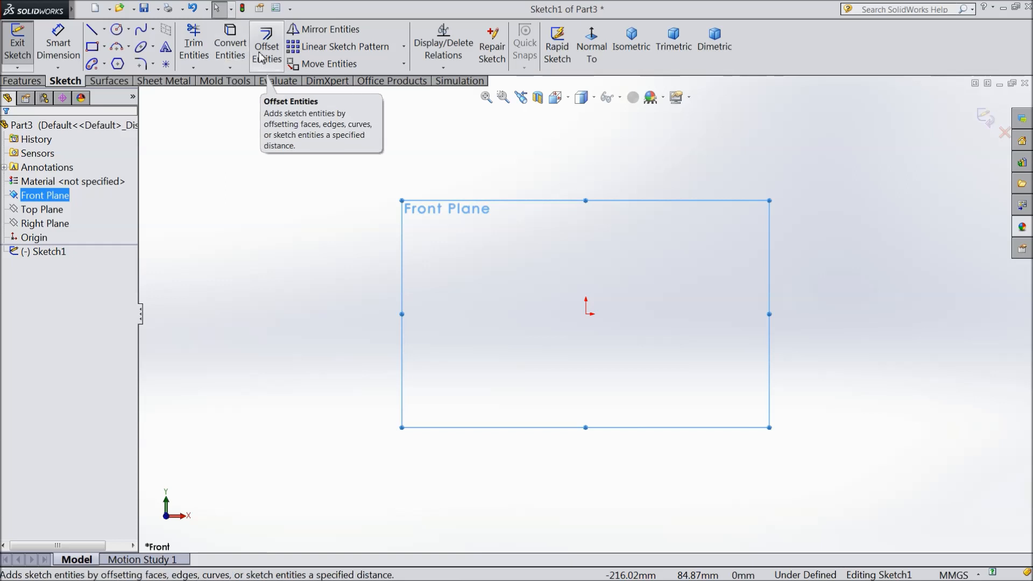
pyautogui.moveTo(329, 54)
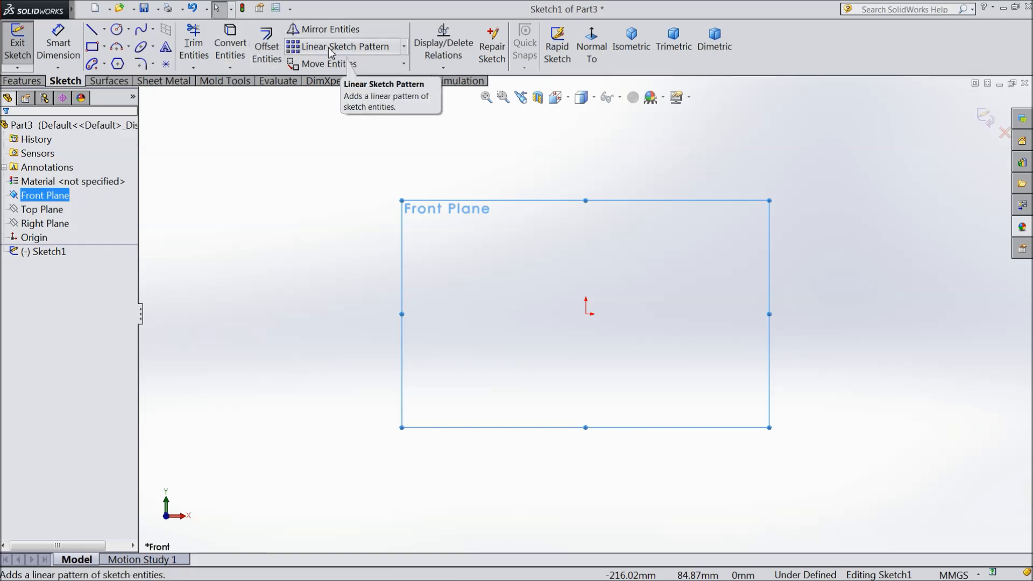
pyautogui.moveTo(443, 46)
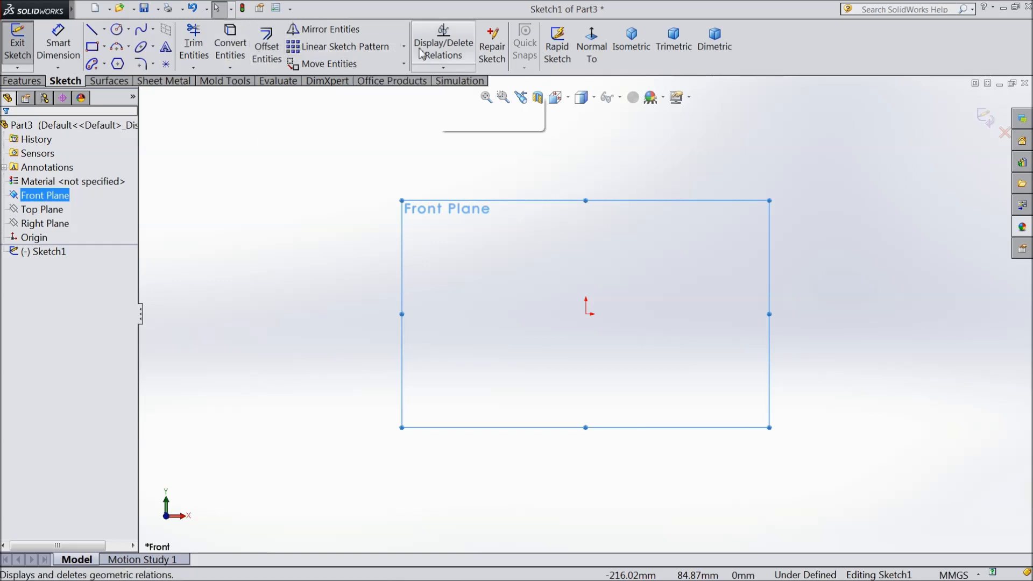
pyautogui.moveTo(455, 56)
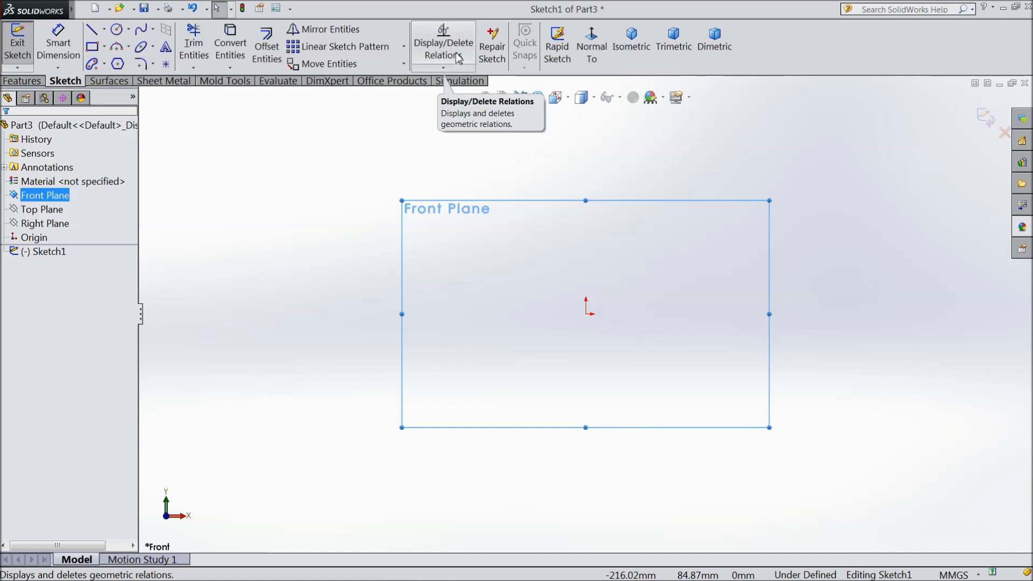
pyautogui.moveTo(526, 43)
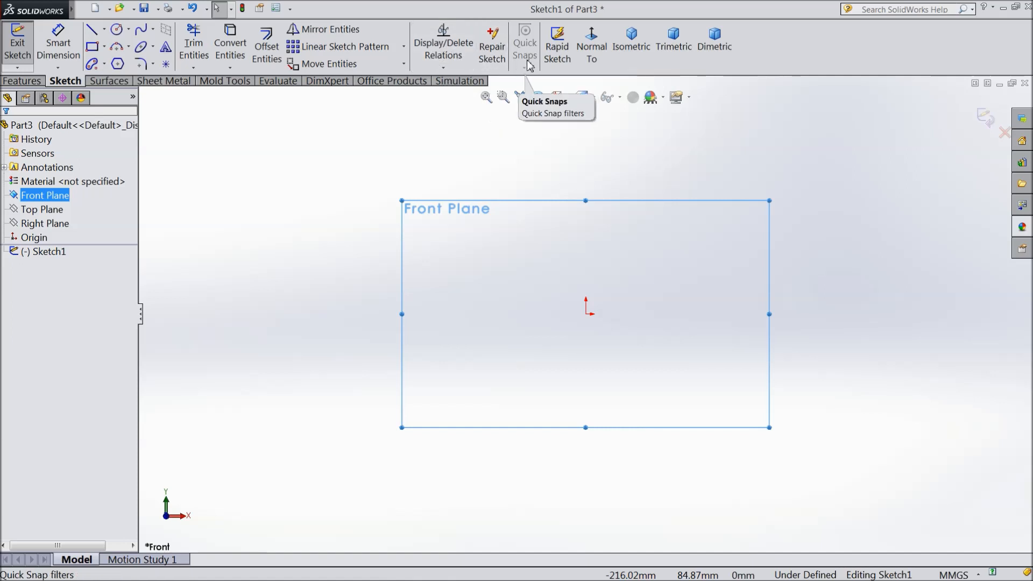
pyautogui.moveTo(714, 45)
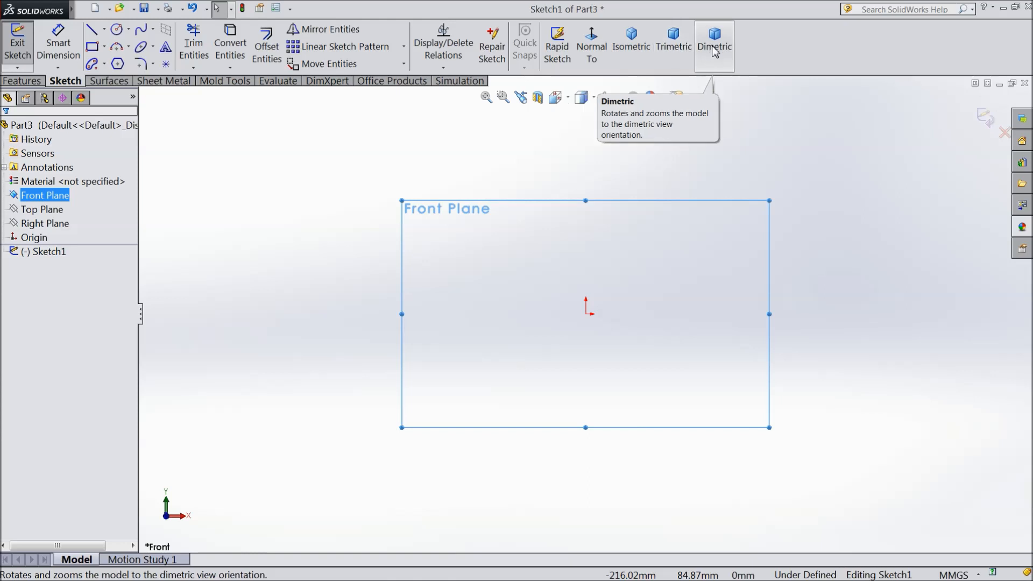
pyautogui.moveTo(59, 46)
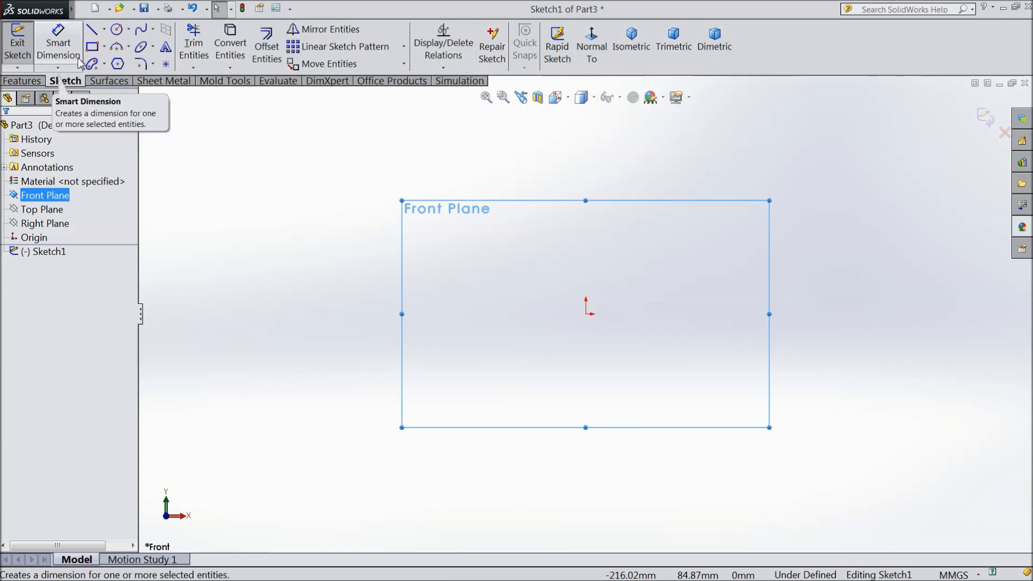
pyautogui.moveTo(93, 46)
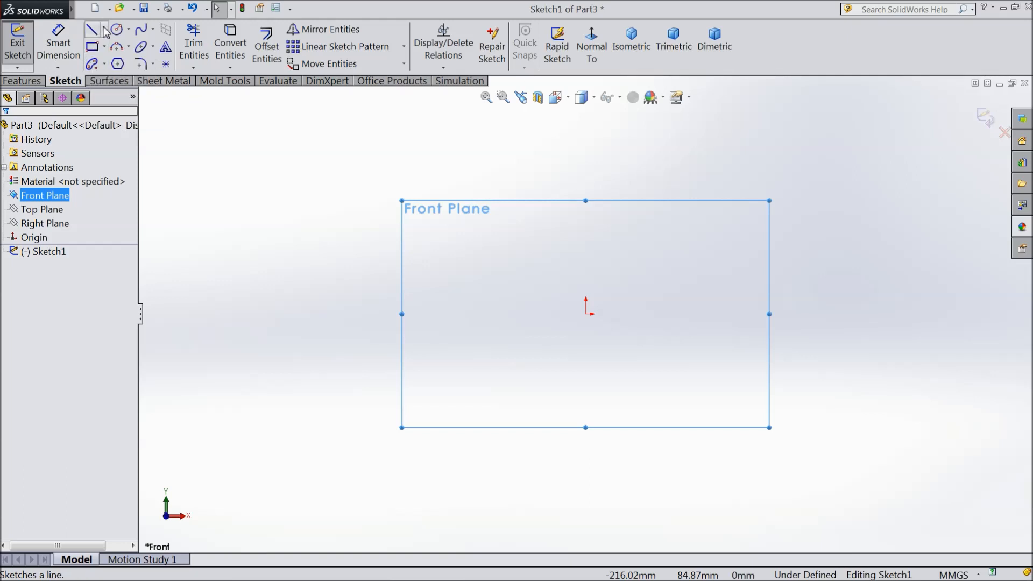
# Show the Line dropdown with its Line and Centerline options.
pyautogui.click(103, 29)
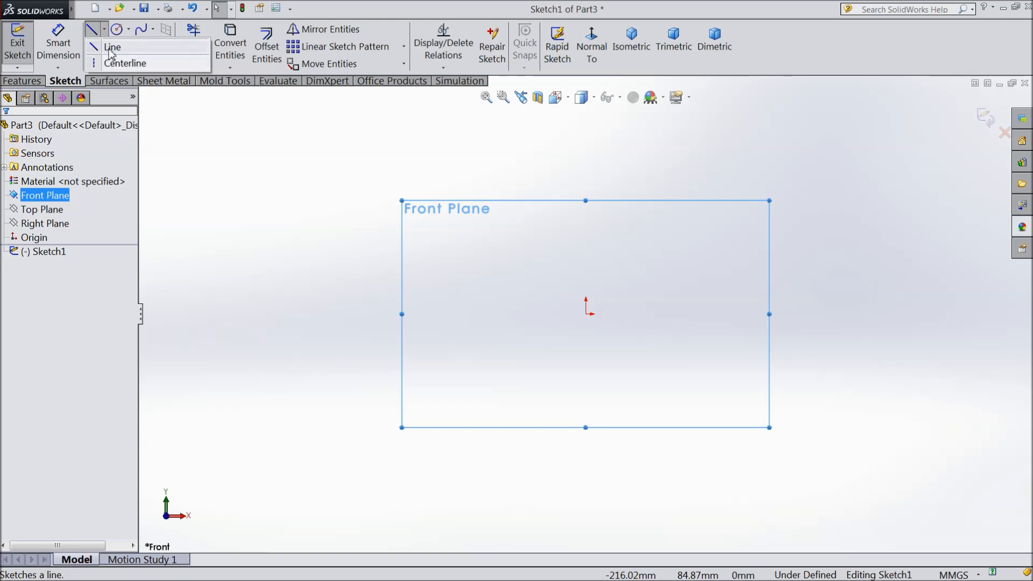
# Draw a horizontal line from the origin and a vertical line up from its right end.
pyautogui.click(112, 47)
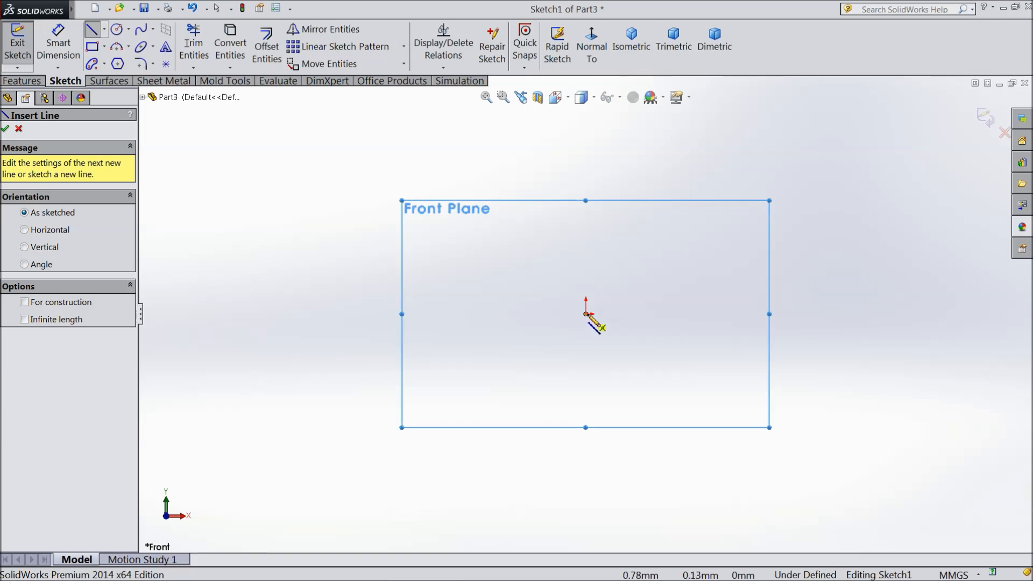
pyautogui.moveTo(534, 276)
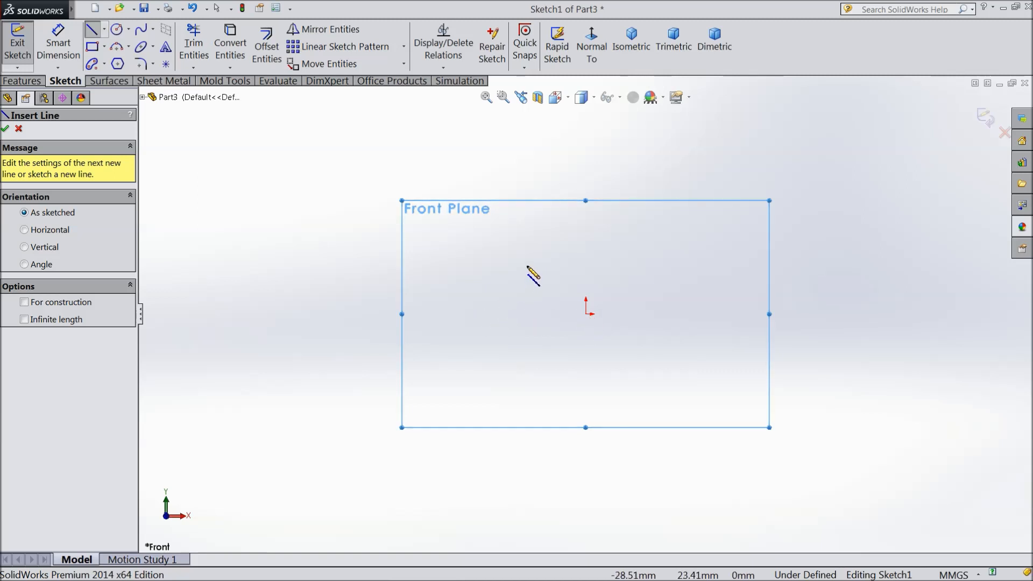
pyautogui.moveTo(593, 300)
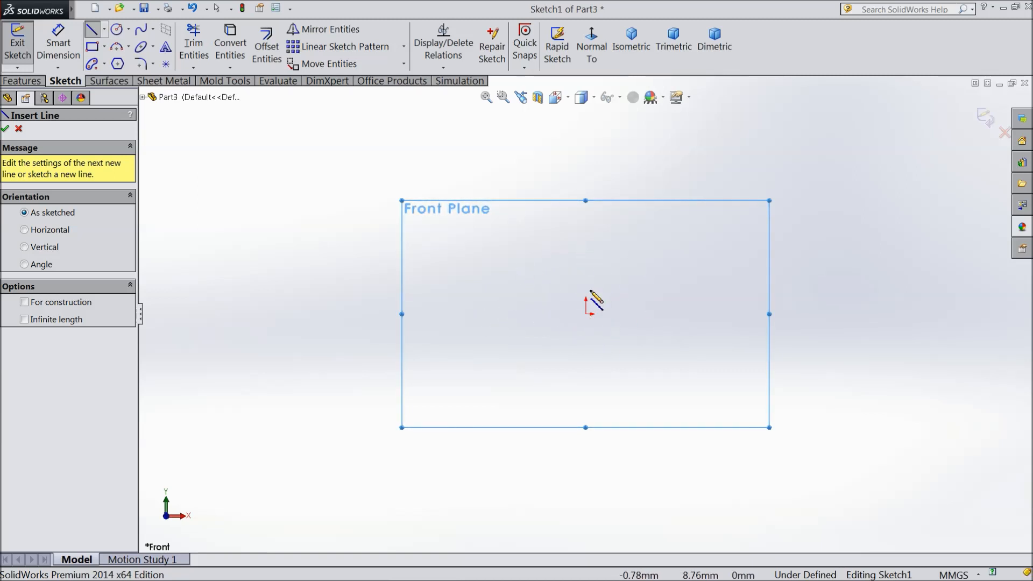
pyautogui.moveTo(593, 318)
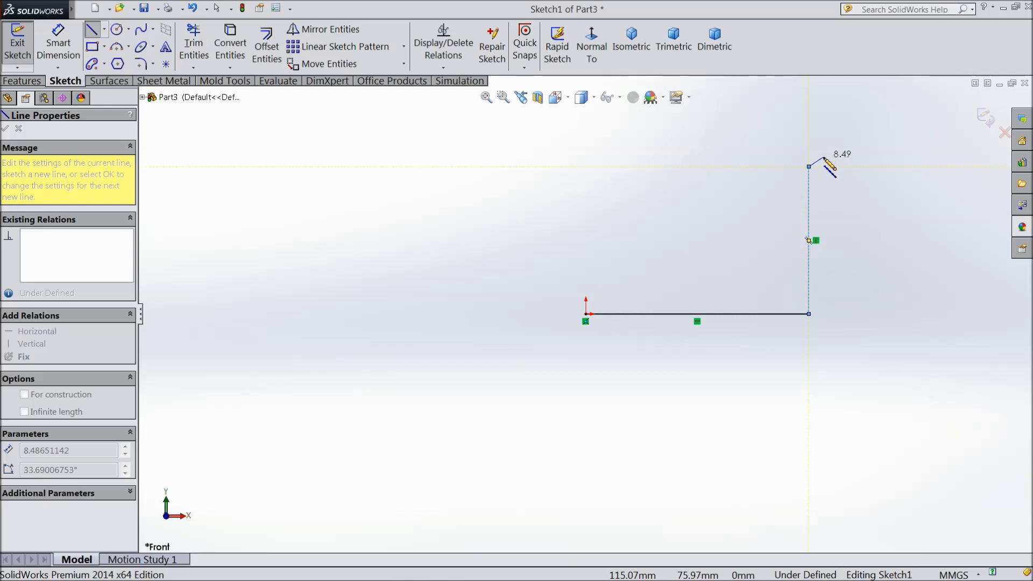
pyautogui.rightClick(827, 167)
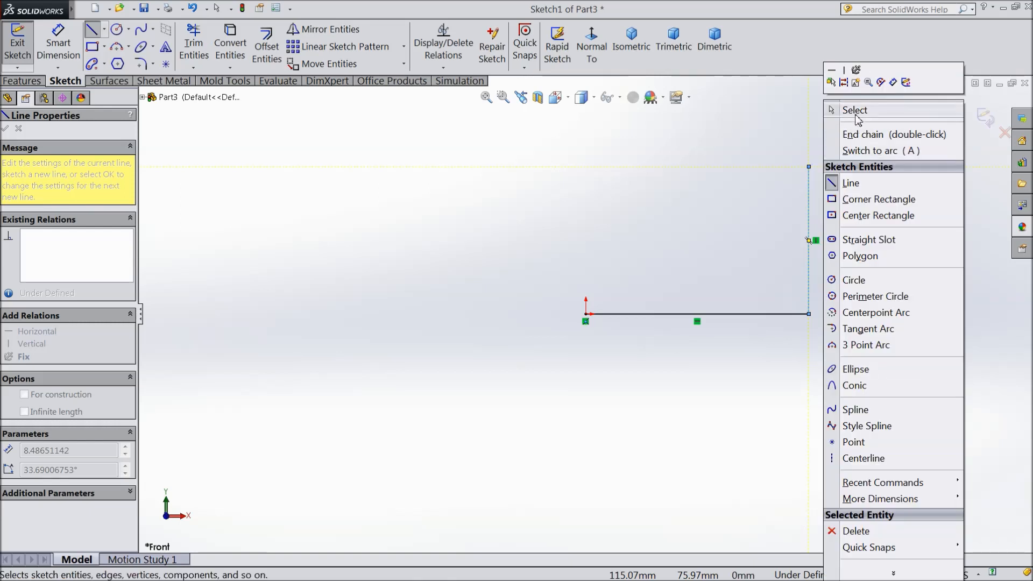
pyautogui.moveTo(842, 199)
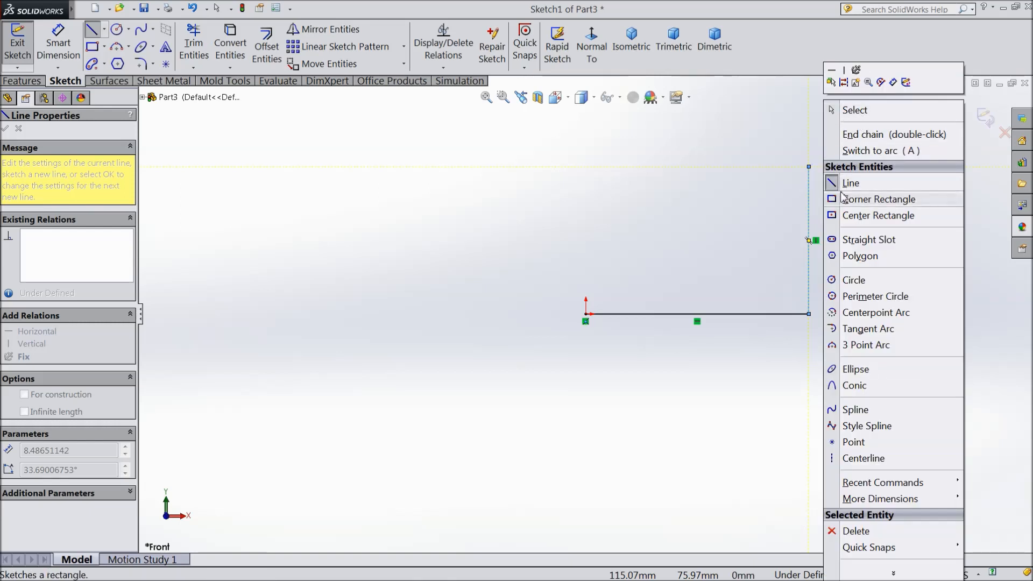
pyautogui.moveTo(859, 110)
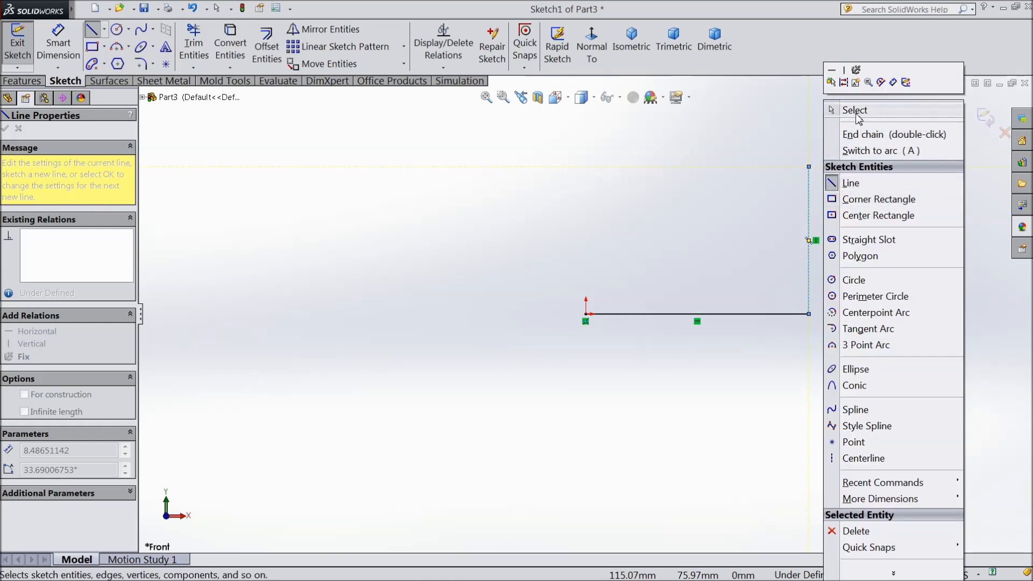
pyautogui.click(855, 110)
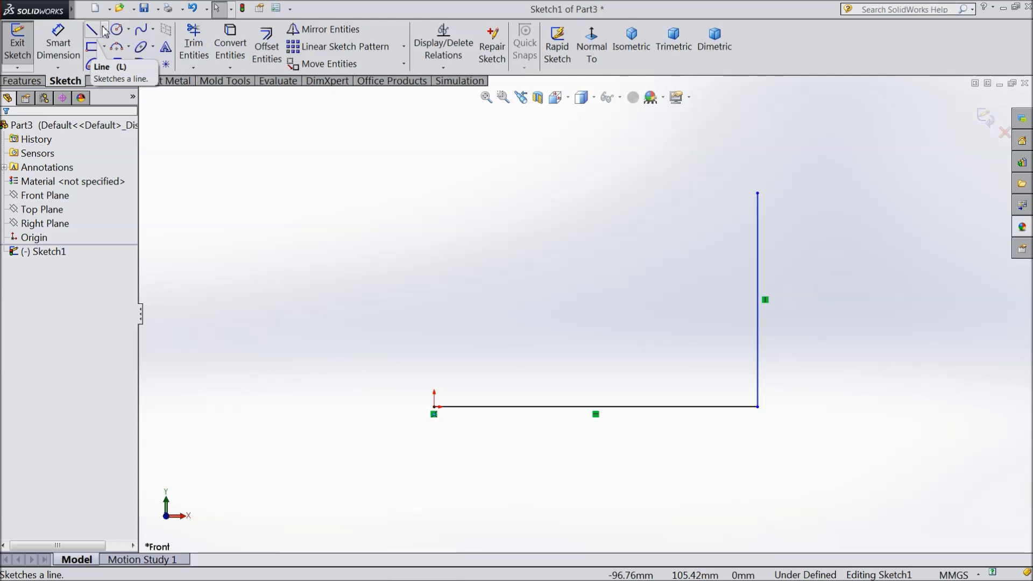
# Draw a vertical line rising from partway along the horizontal line.
pyautogui.click(92, 29)
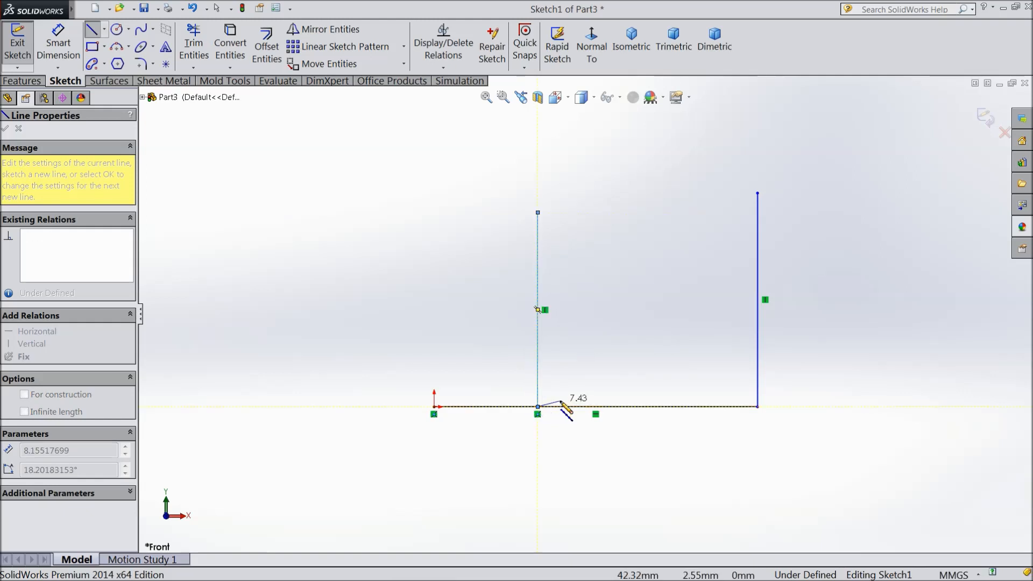
pyautogui.rightClick(570, 405)
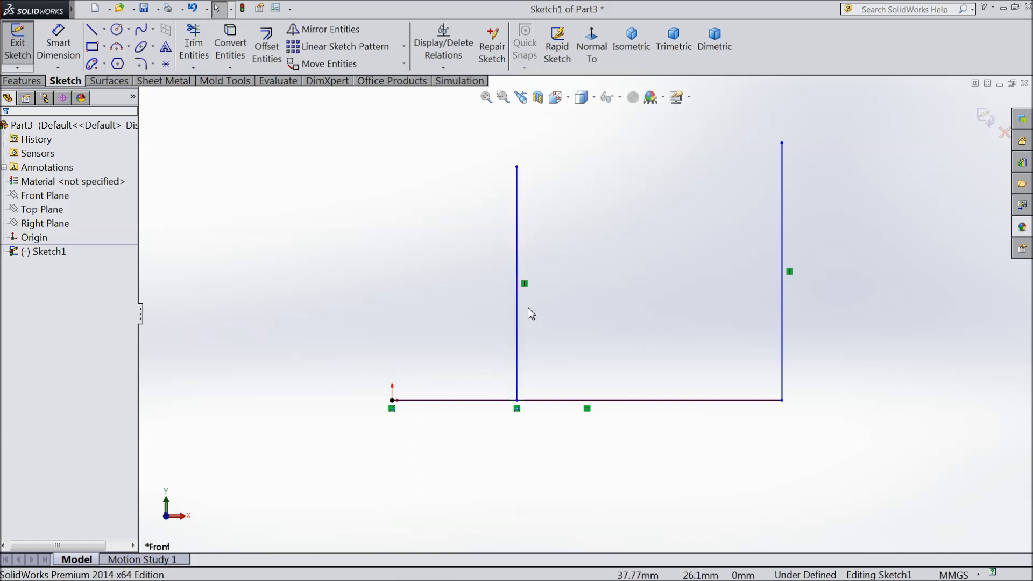
# Drag the inner vertical line's foot farther along the horizontal line, keeping Coincident2.
pyautogui.click(517, 283)
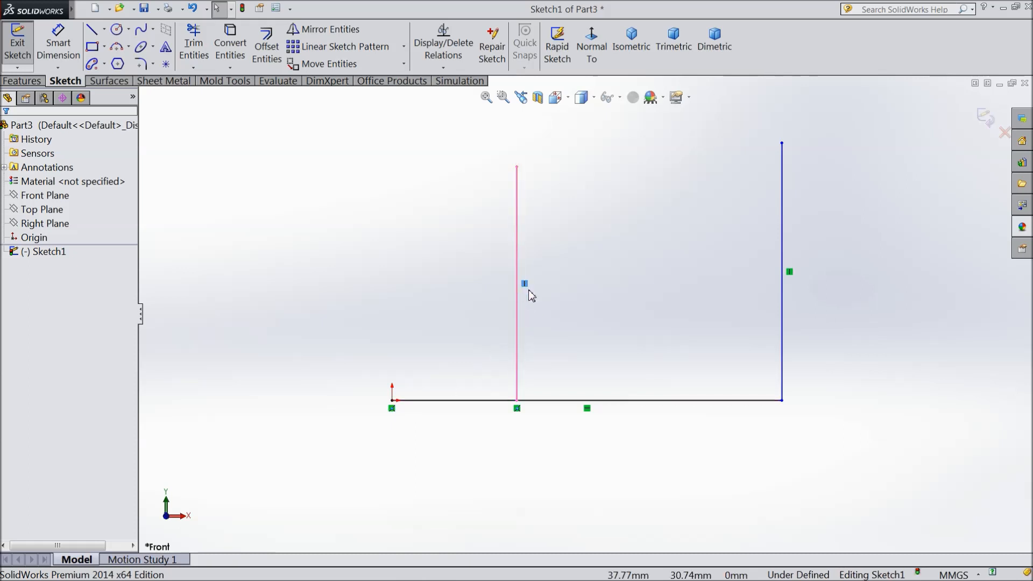
pyautogui.moveTo(790, 272)
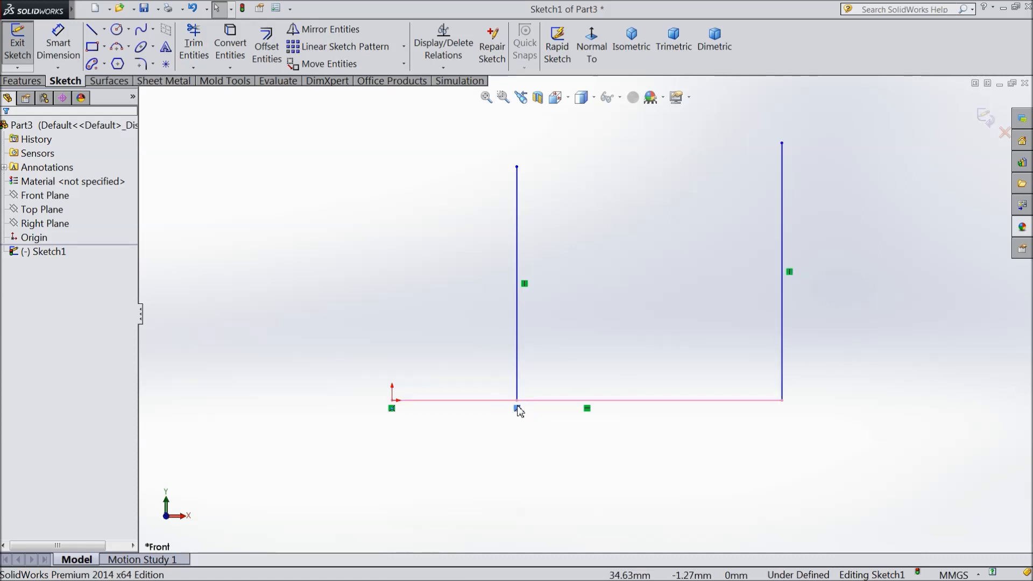
pyautogui.moveTo(519, 415)
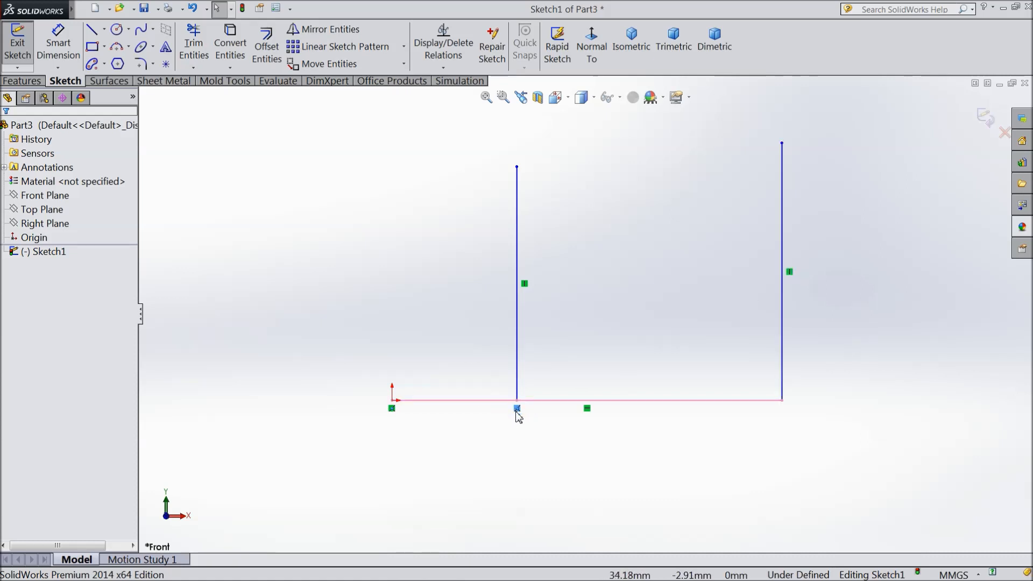
pyautogui.moveTo(517, 409)
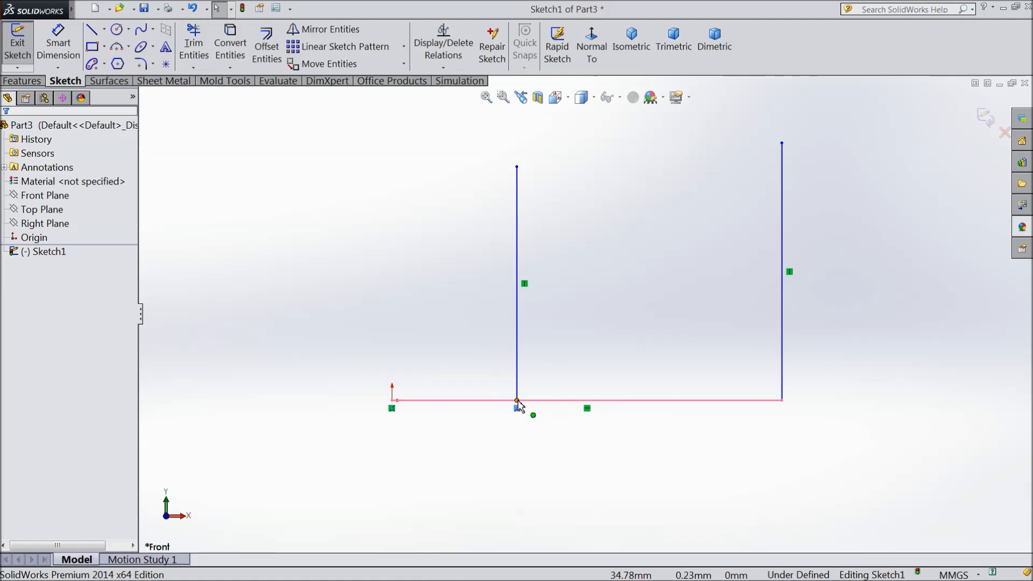
pyautogui.click(517, 400)
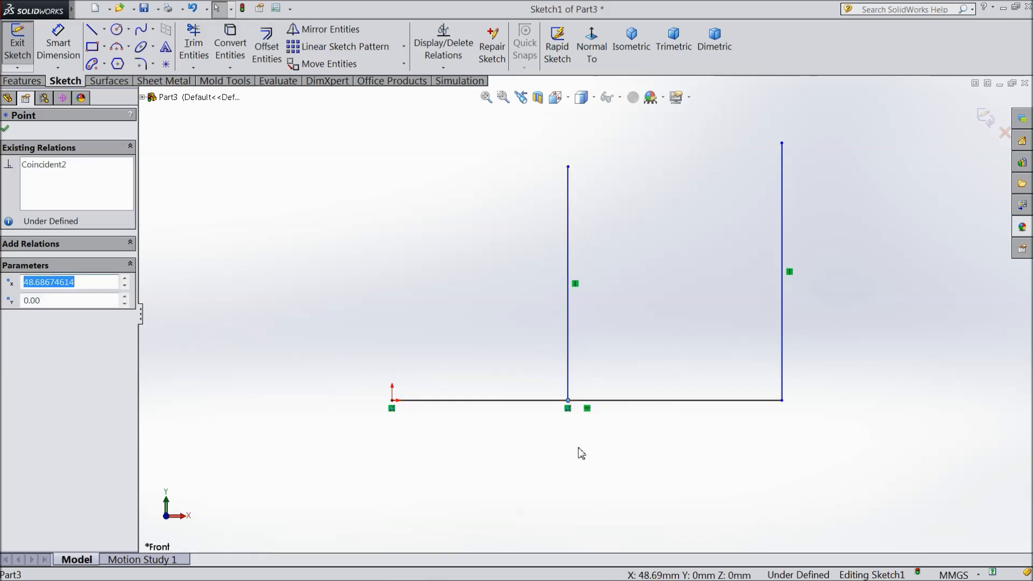
# Rotate the view, restore Normal To front view, and show the Line/Centerline dropdown.
pyautogui.click(569, 400)
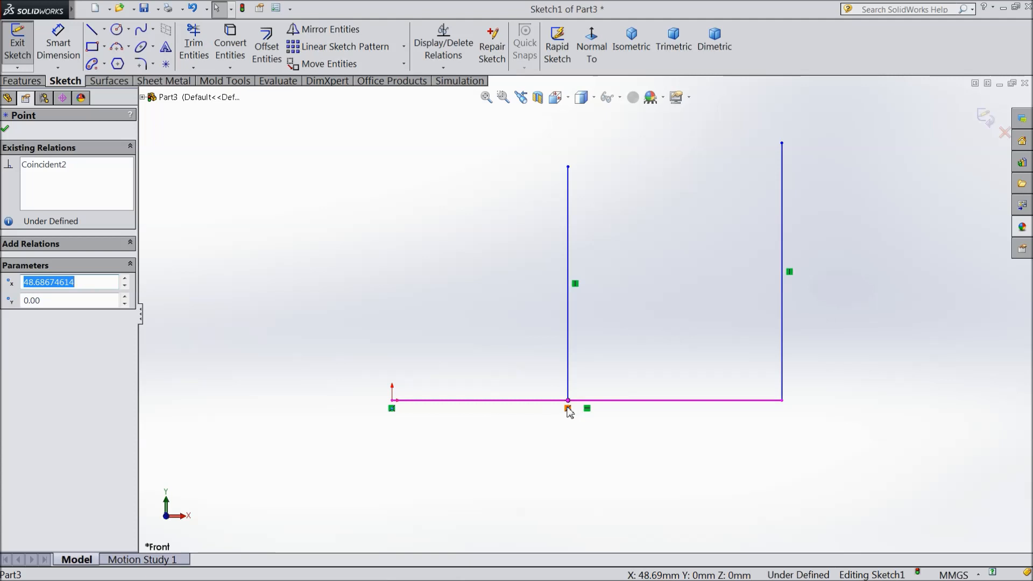
pyautogui.moveTo(568, 408)
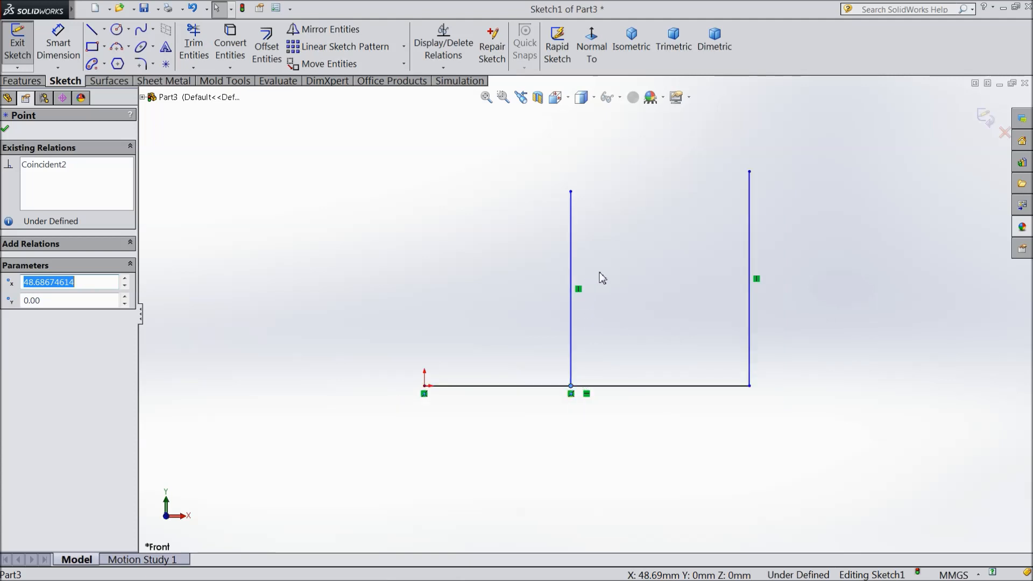
pyautogui.moveTo(636, 302)
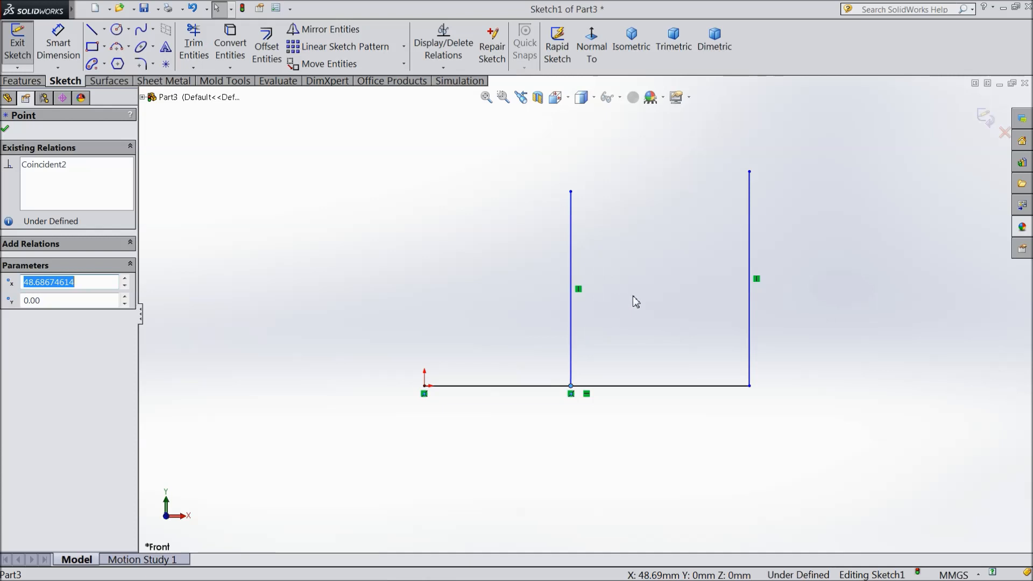
pyautogui.moveTo(646, 293)
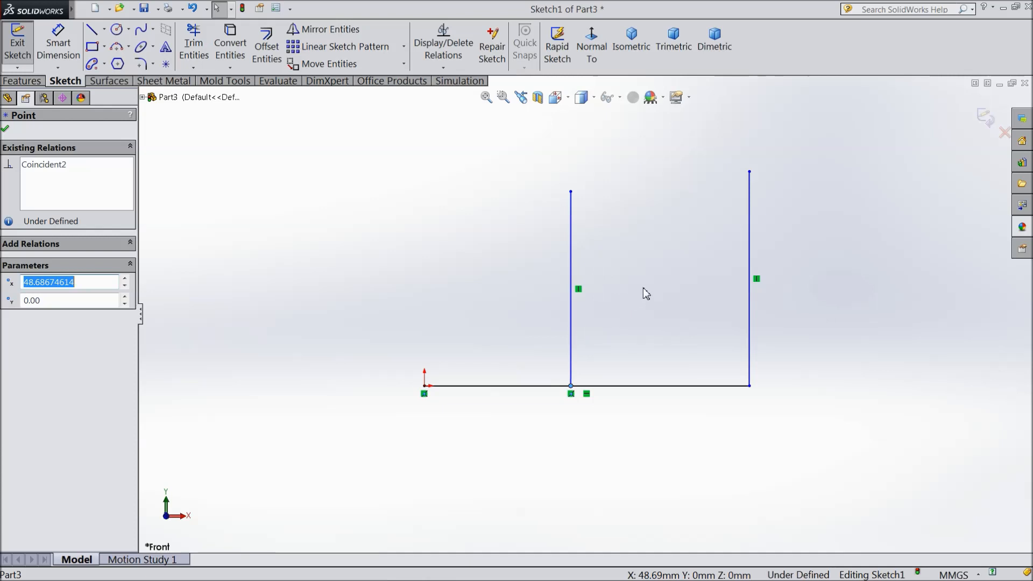
pyautogui.moveTo(663, 288)
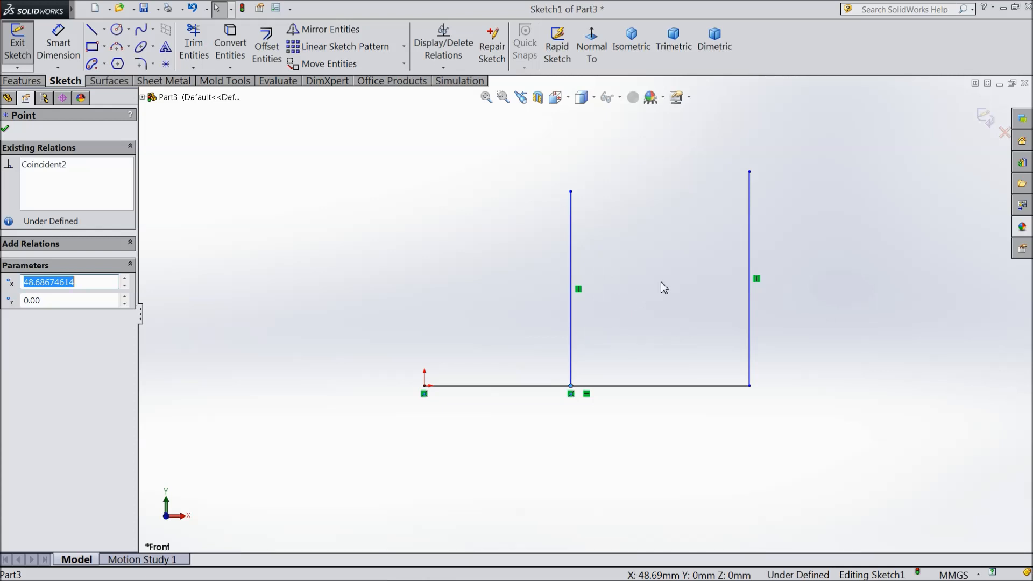
pyautogui.moveTo(687, 255)
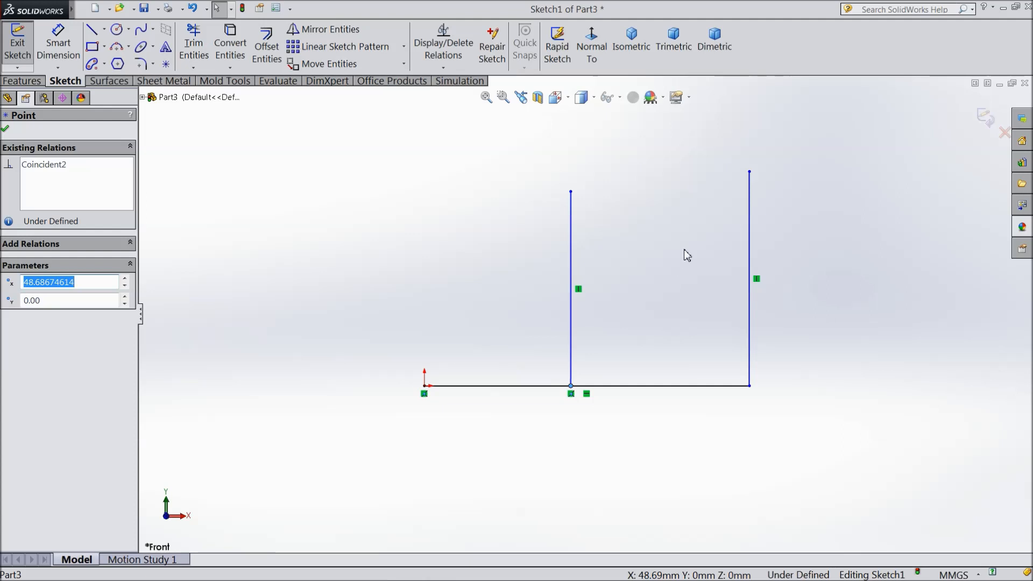
pyautogui.moveTo(677, 253)
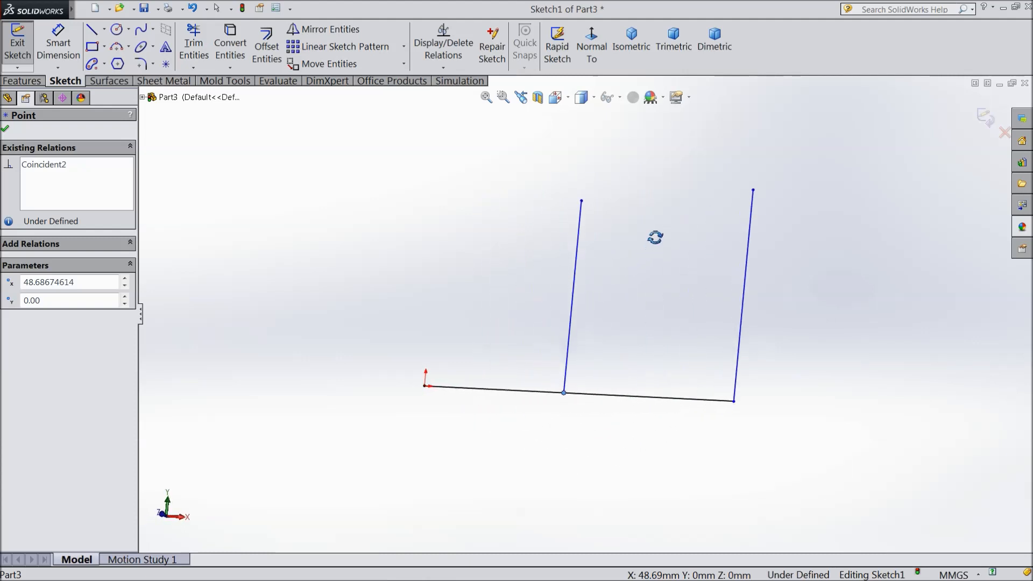
pyautogui.click(591, 46)
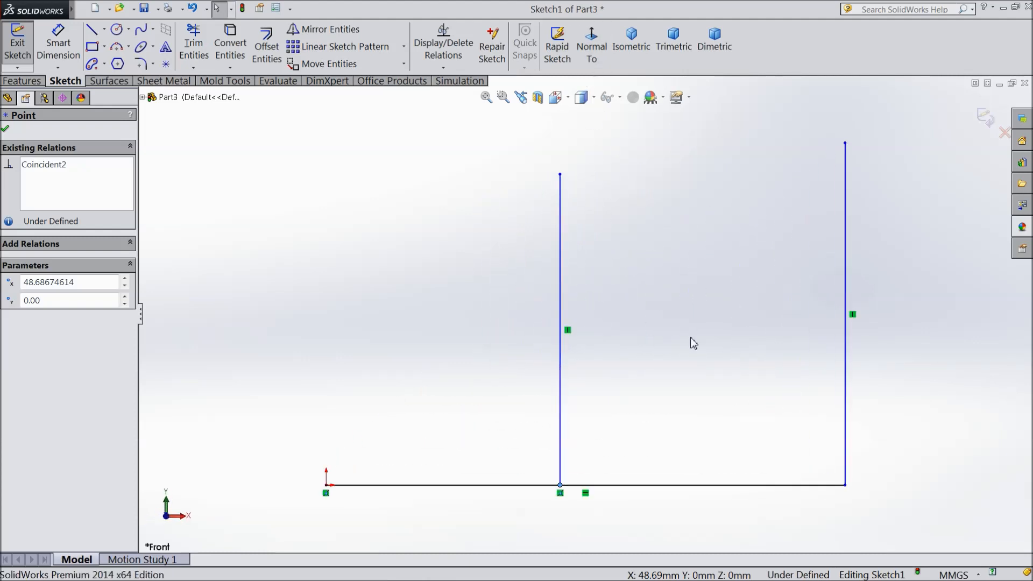
pyautogui.moveTo(665, 321)
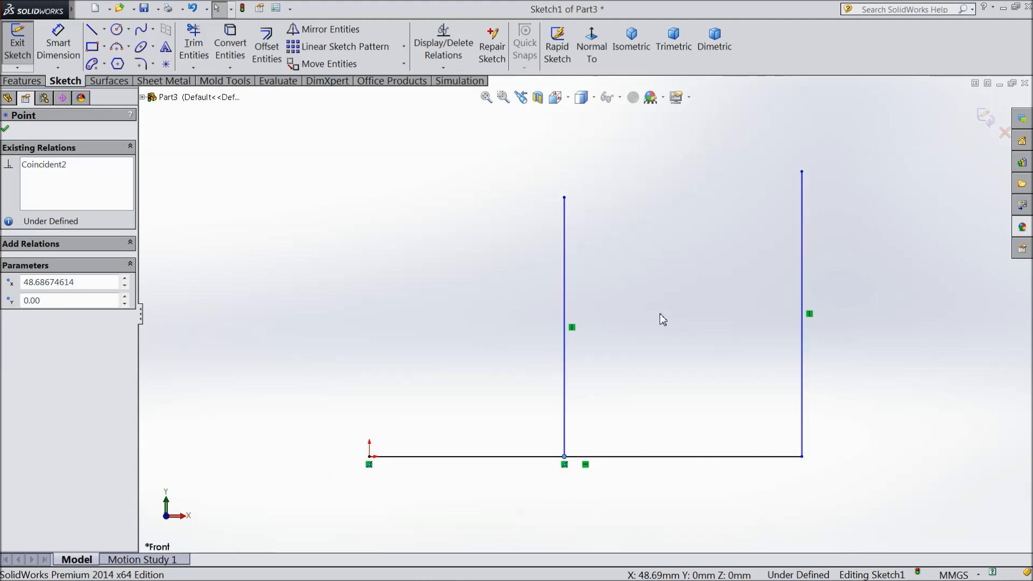
pyautogui.click(104, 29)
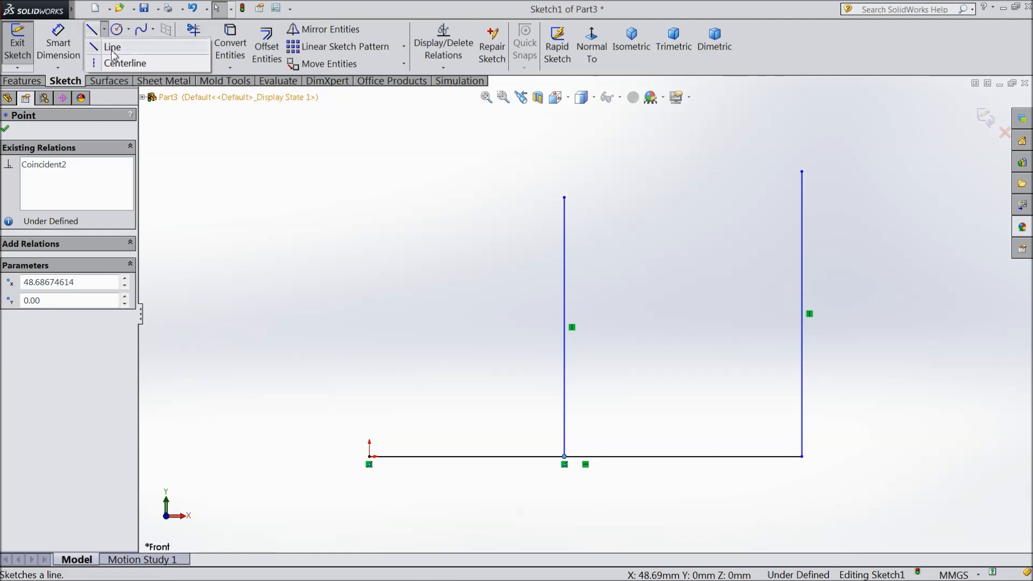
# Sketch dashed centerlines from the origin up, across and down to the inner vertical line.
pyautogui.click(112, 47)
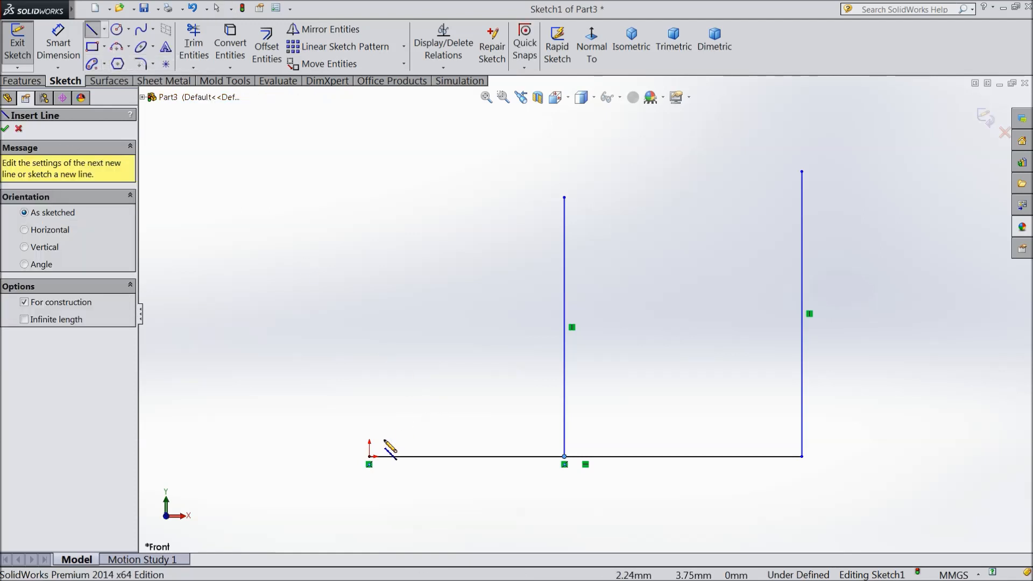
pyautogui.click(370, 455)
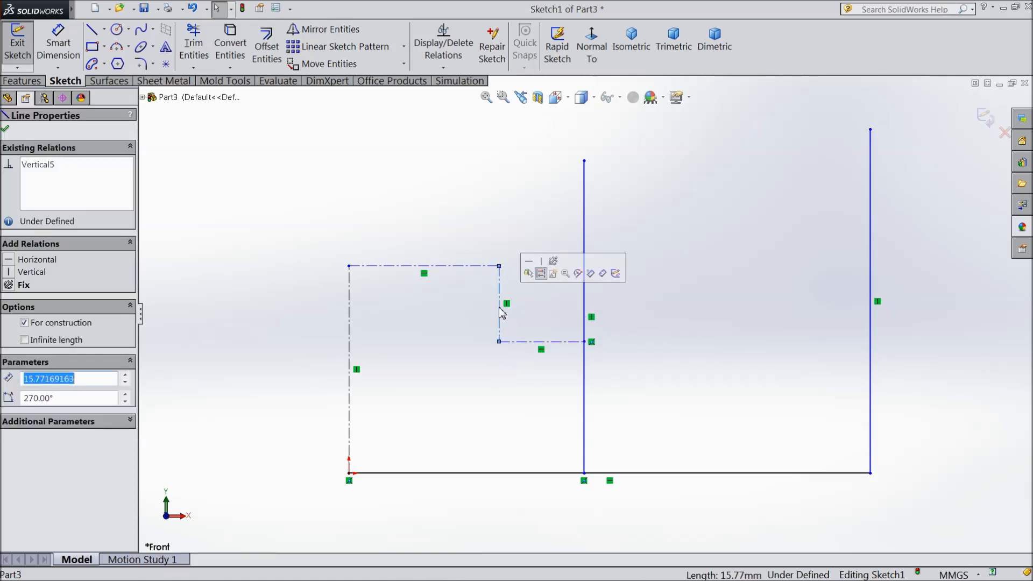
pyautogui.click(423, 266)
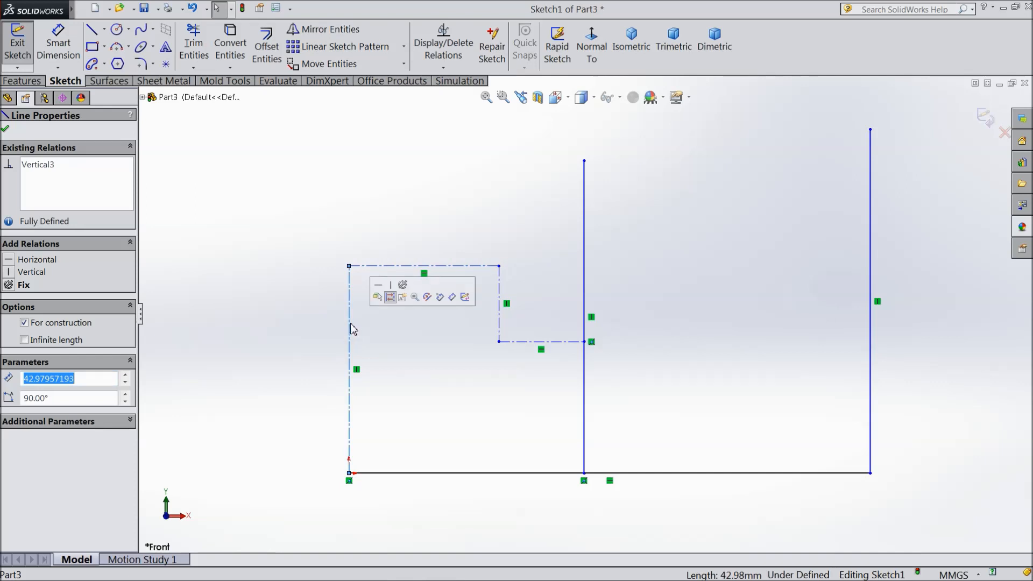
pyautogui.moveTo(513, 341)
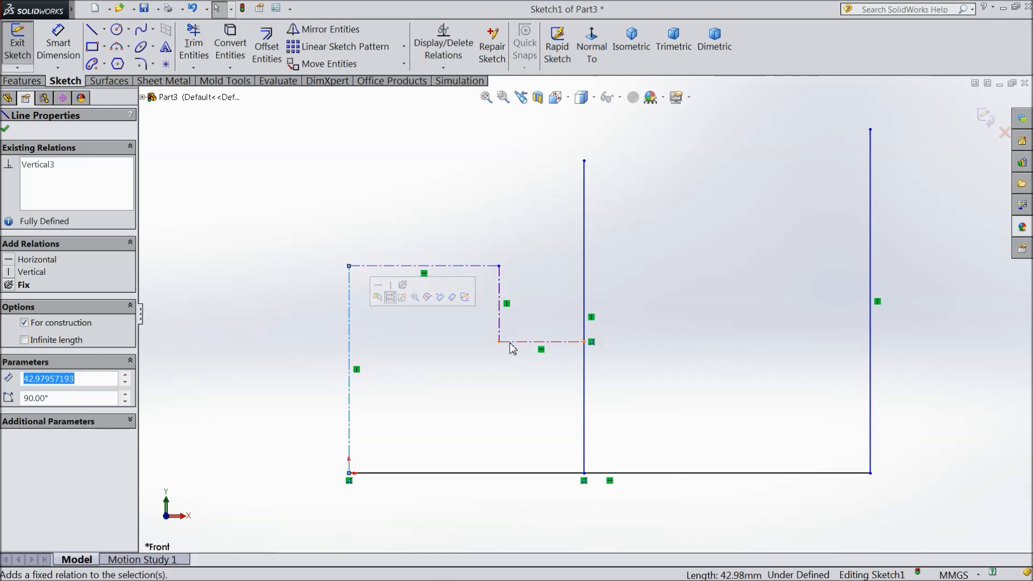